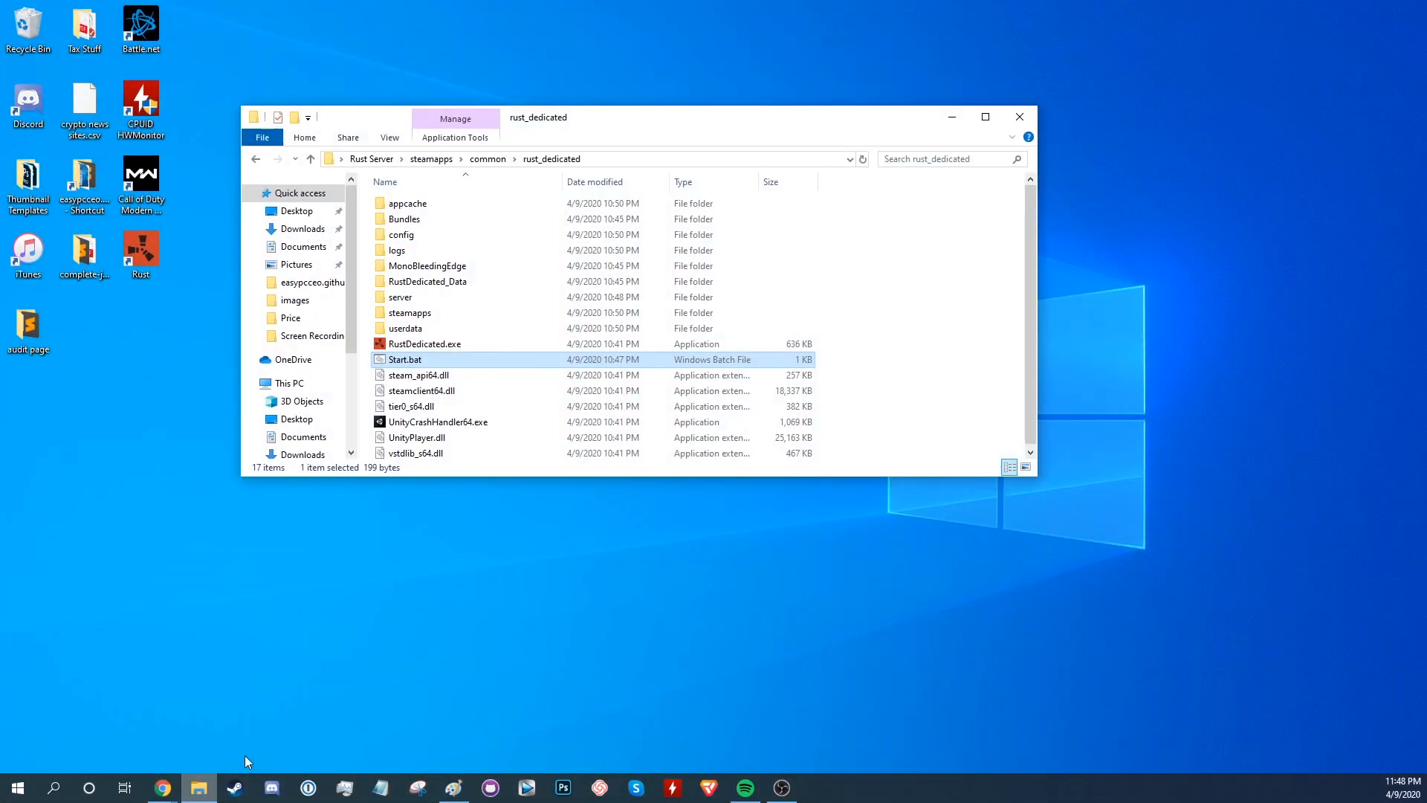
mouse_move(718, 473)
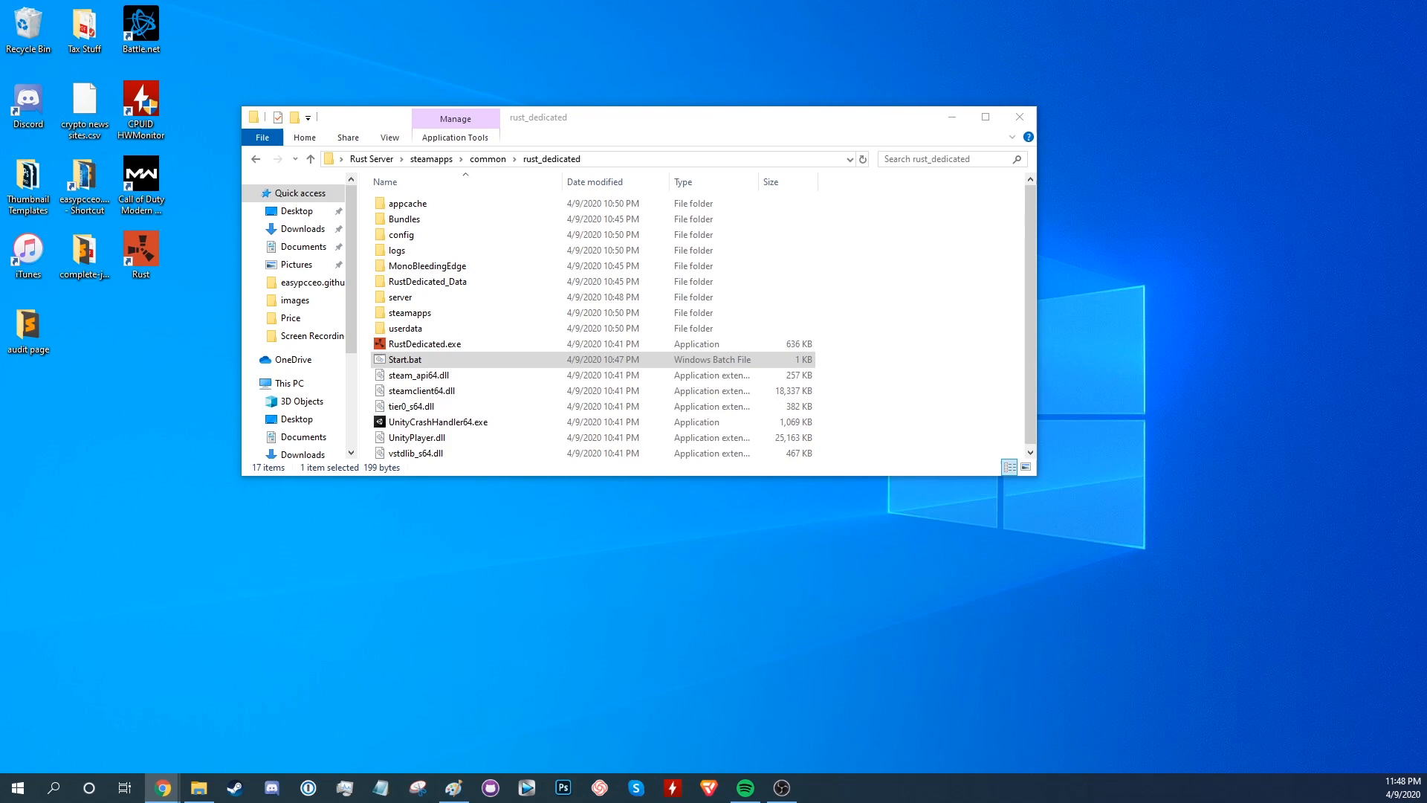
Switch from the rust_dedicated folder to the uMod page with the Oxide.Rust zip downloaded.
click(162, 787)
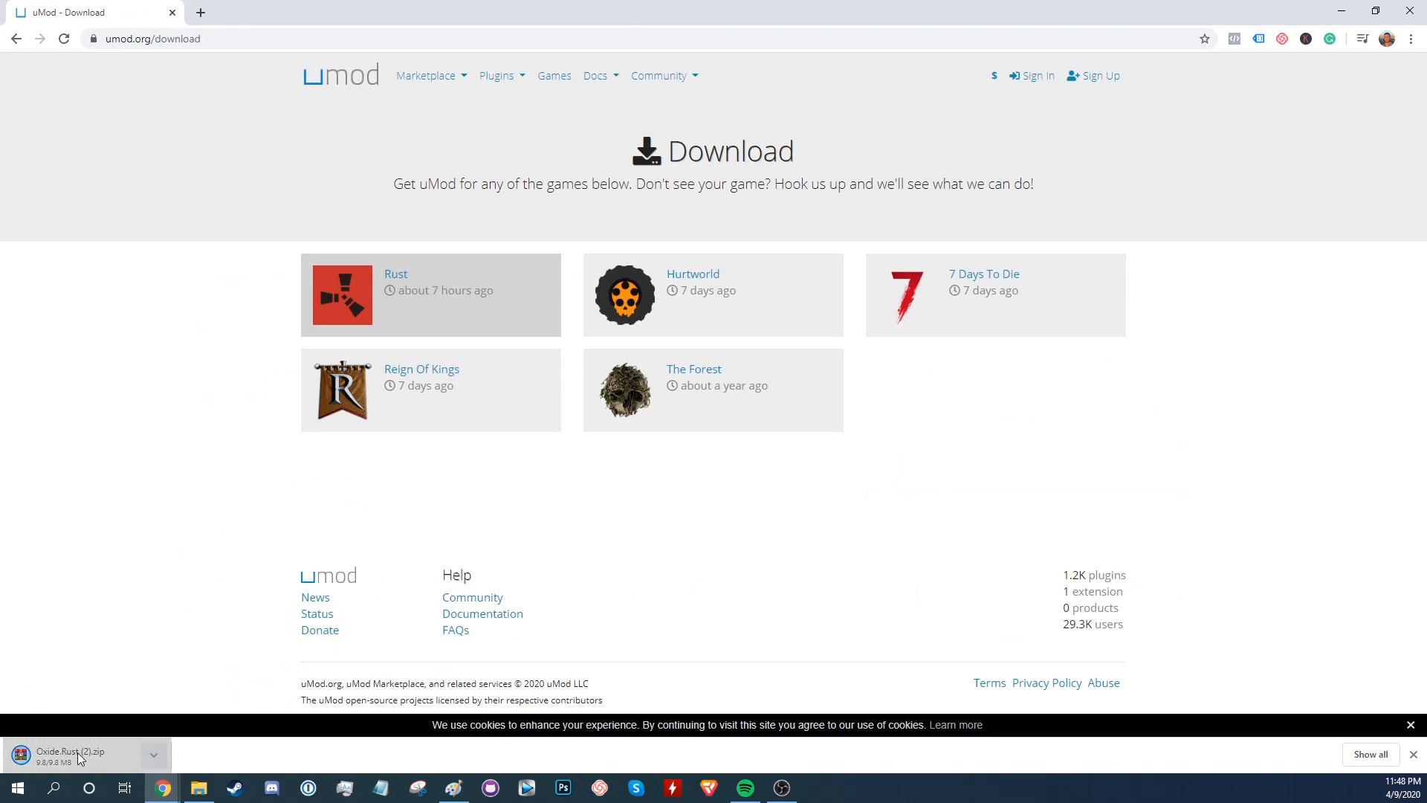
From the Oxide zip in WinRAR, browse into steamapps\common\rust_dedicated.
click(68, 755)
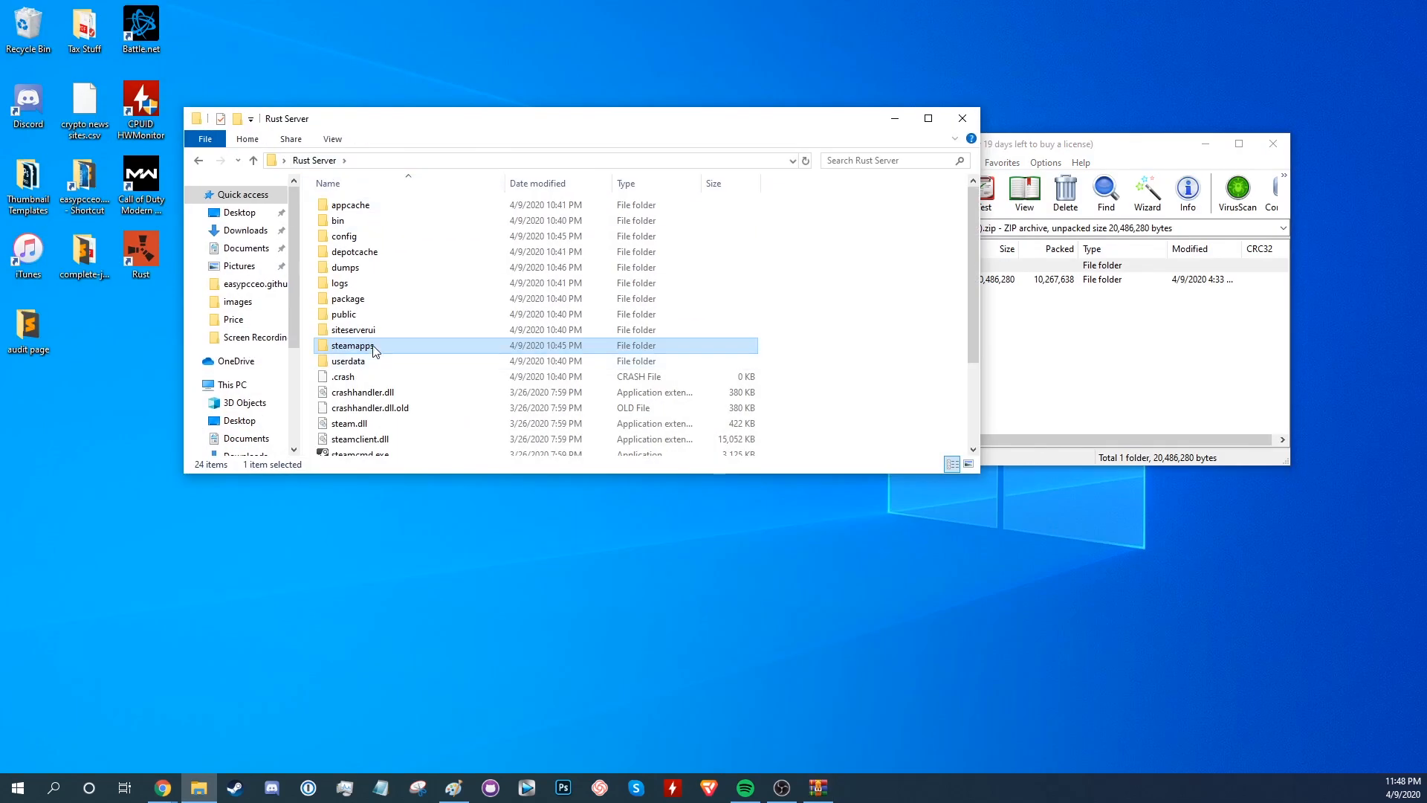
double_click(354, 345)
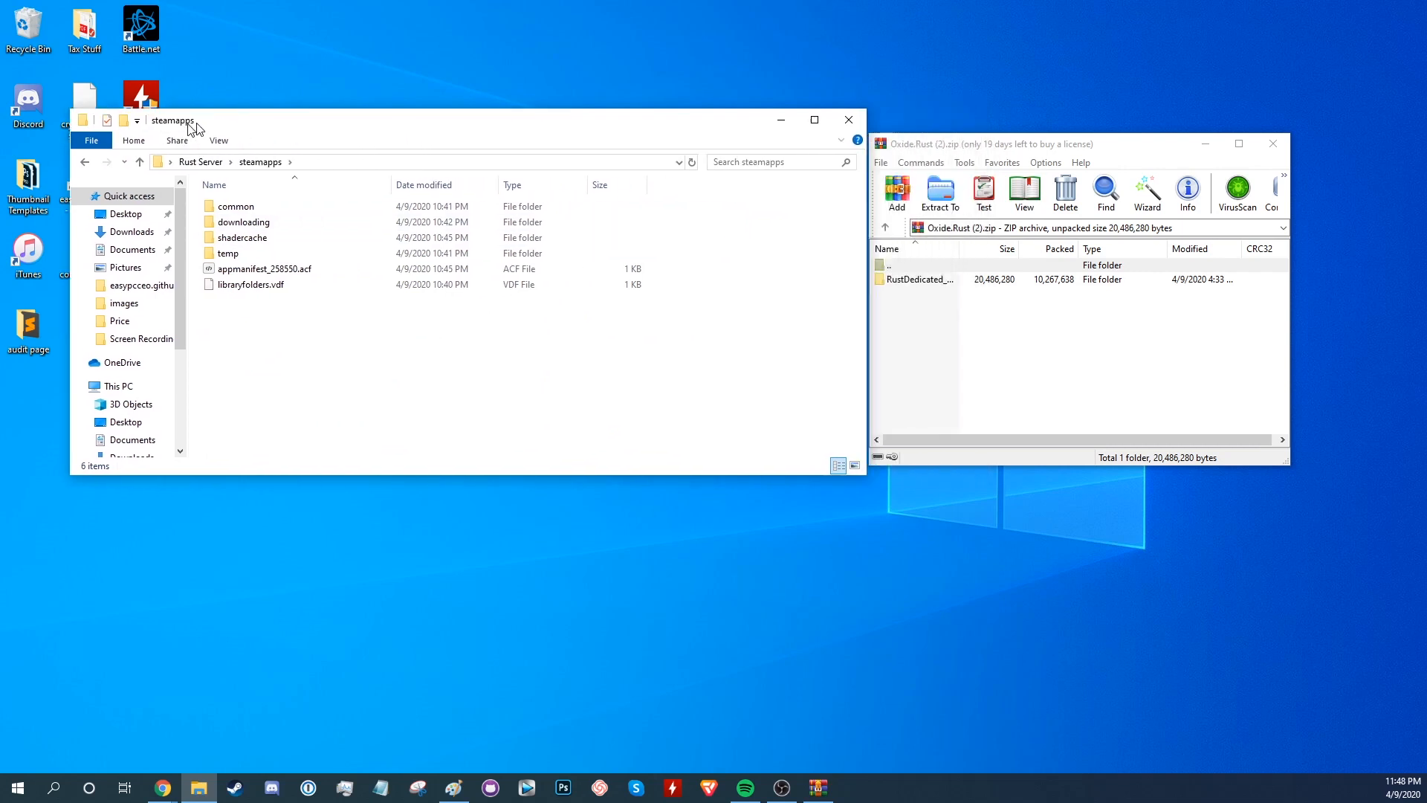
double_click(236, 205)
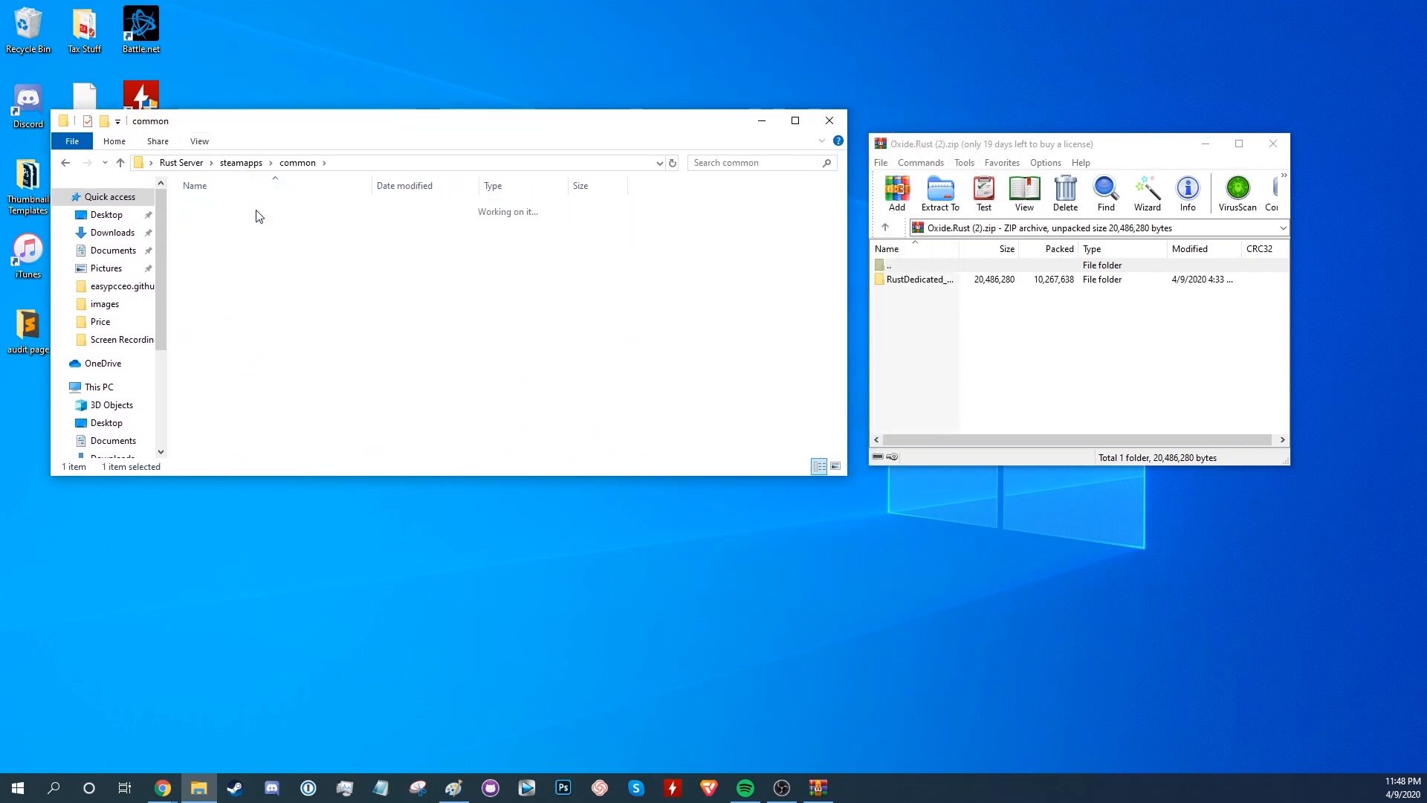
double_click(254, 211)
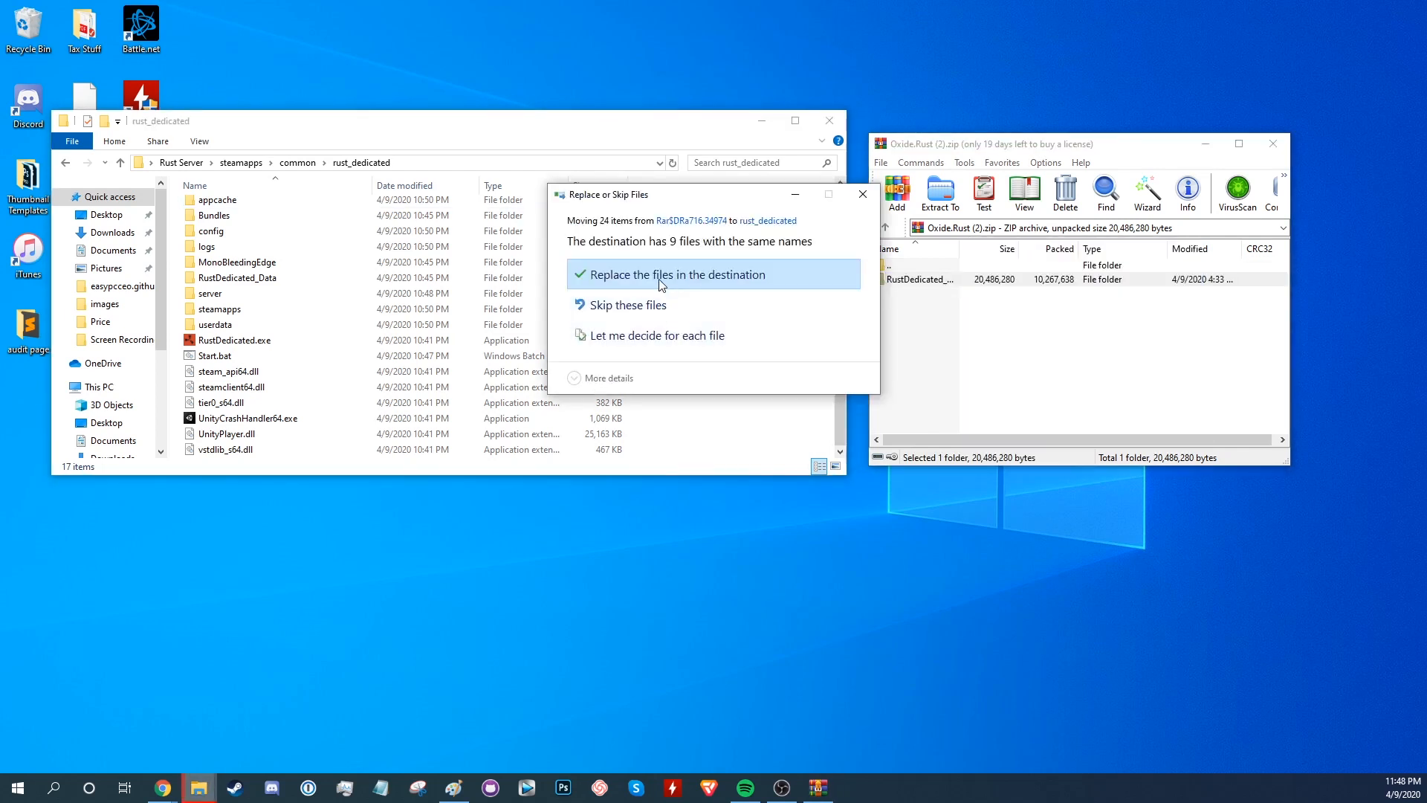
Replace existing files with Oxide's RustDedicated_Data, check the folder, and select Start.bat.
click(678, 273)
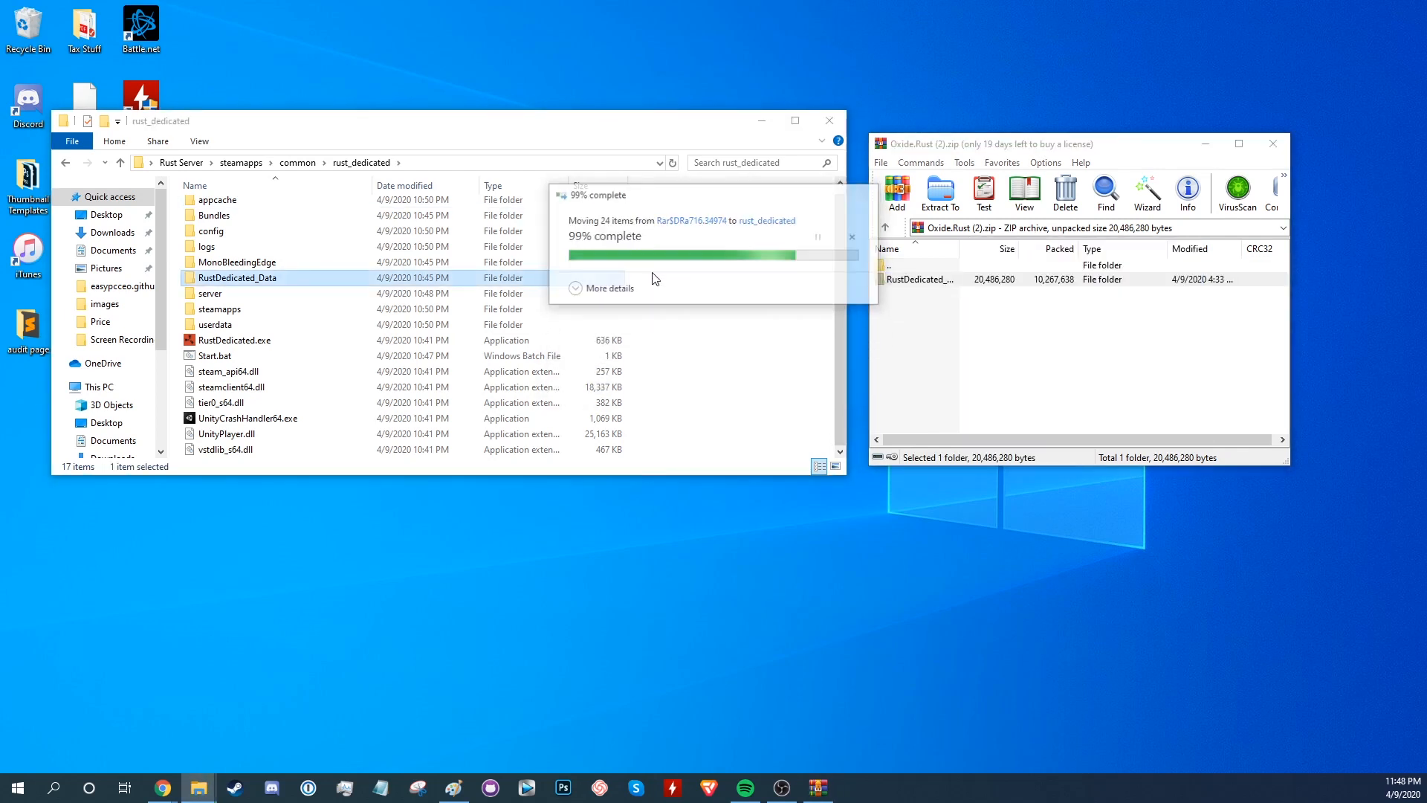
double_click(238, 278)
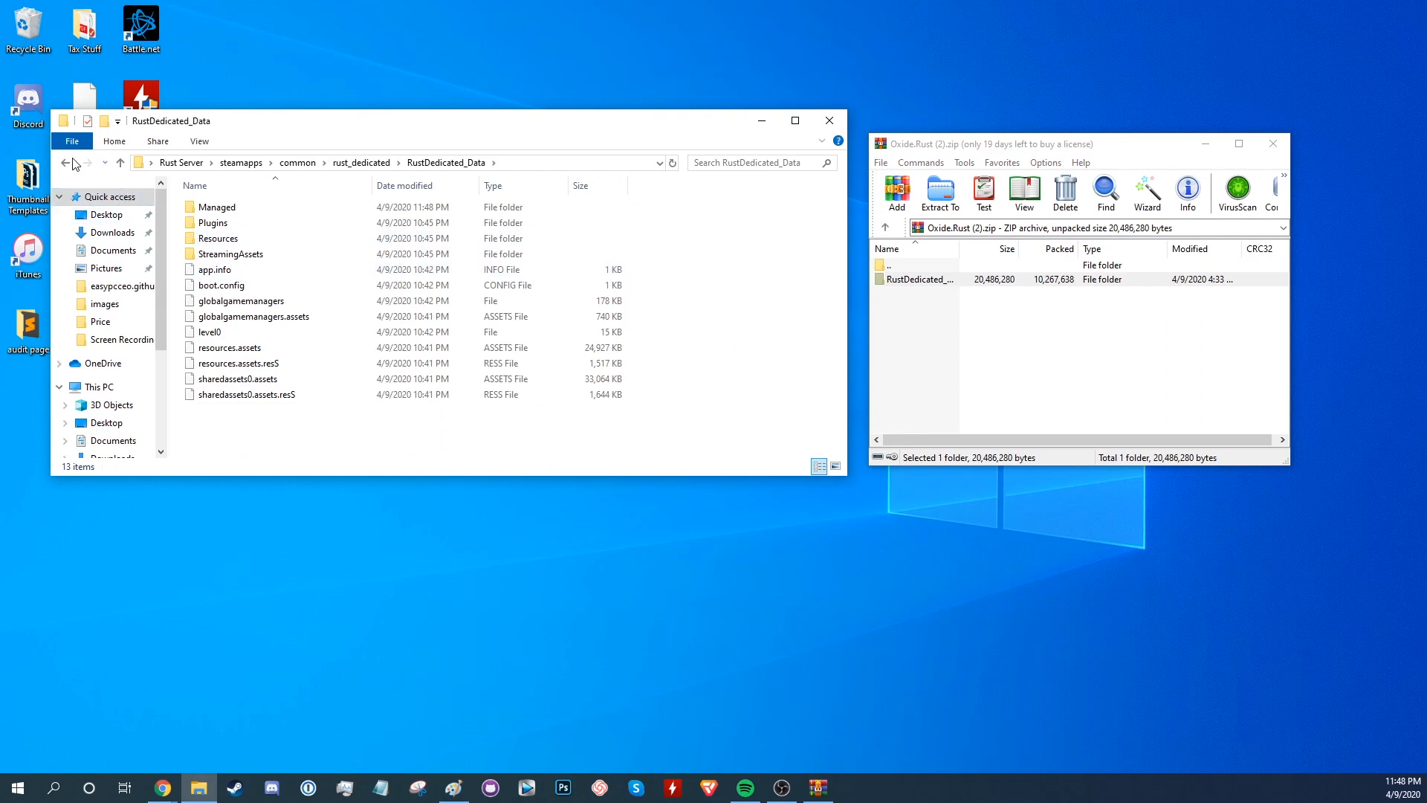
click(64, 162)
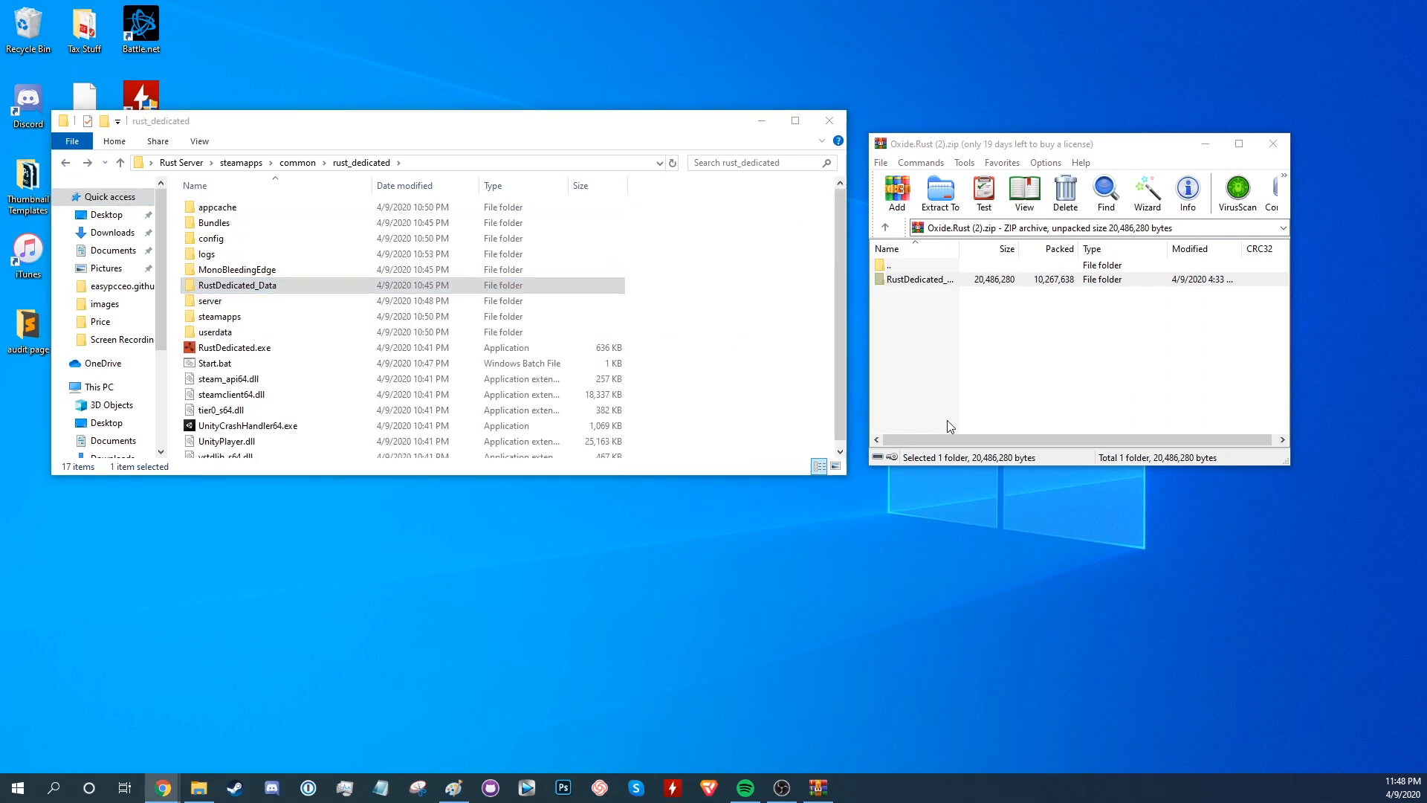
click(215, 363)
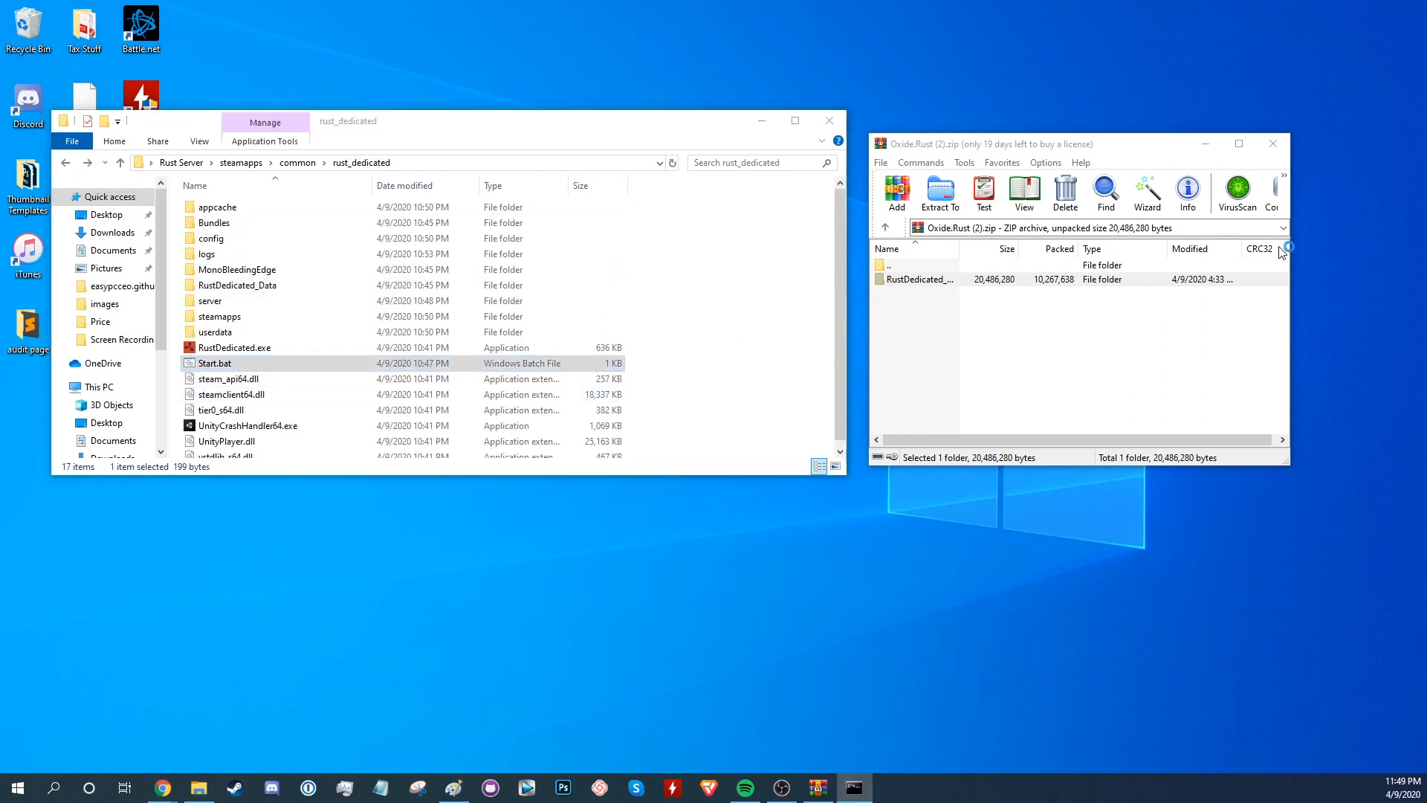
Start the server via Start.bat and enter the newly created oxide folder.
double_click(216, 363)
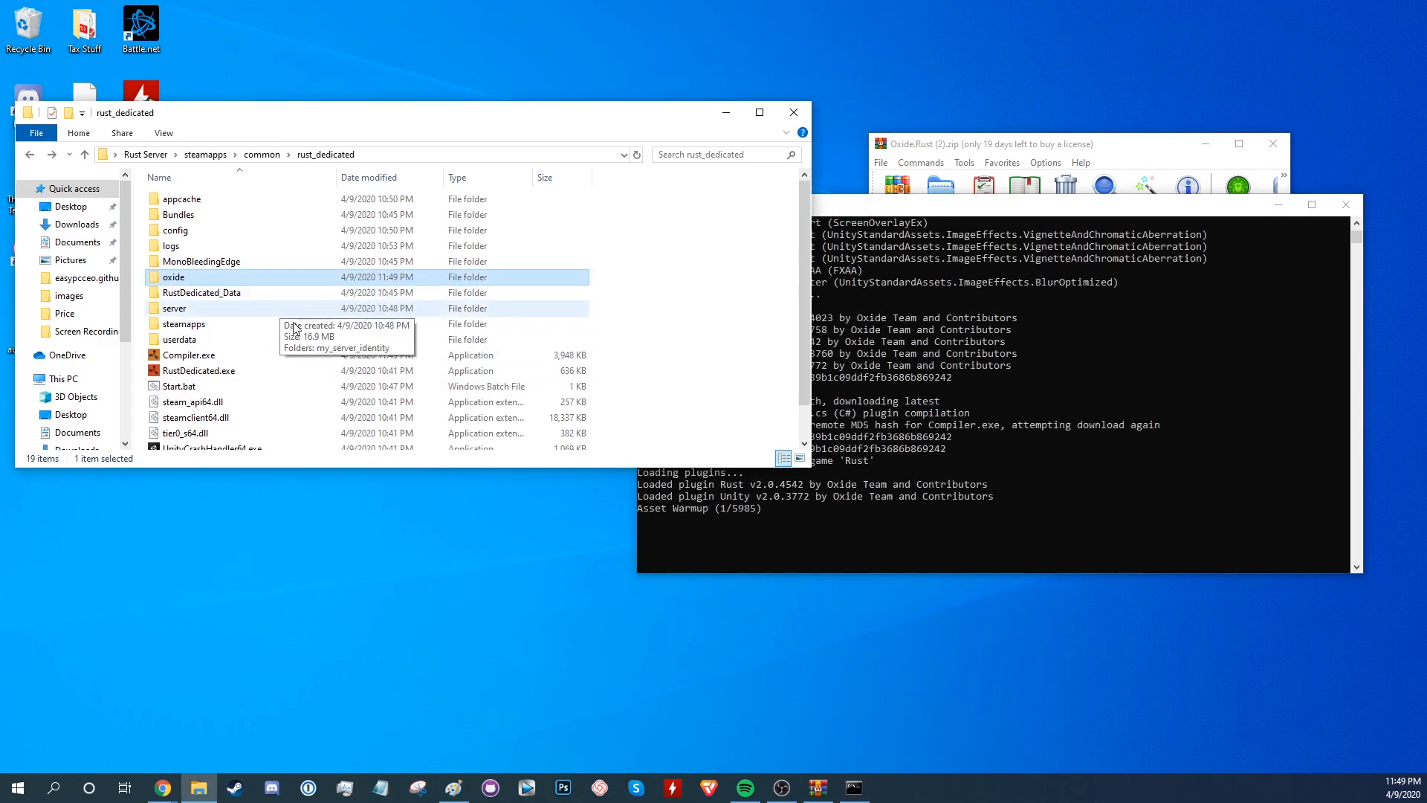
double_click(173, 276)
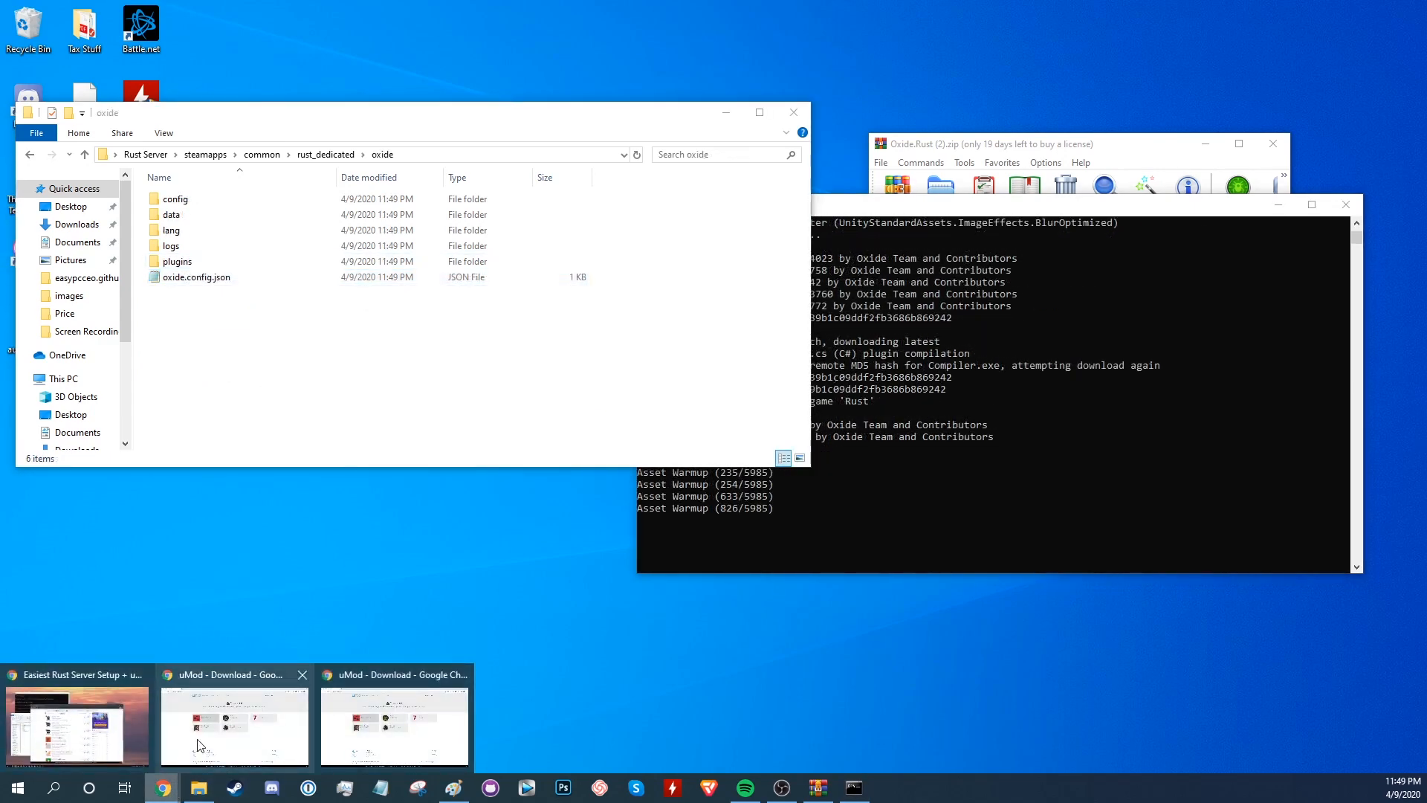
Filter uMod to Rust plugins, download Gather Manager, and reveal the file in Downloads.
click(233, 724)
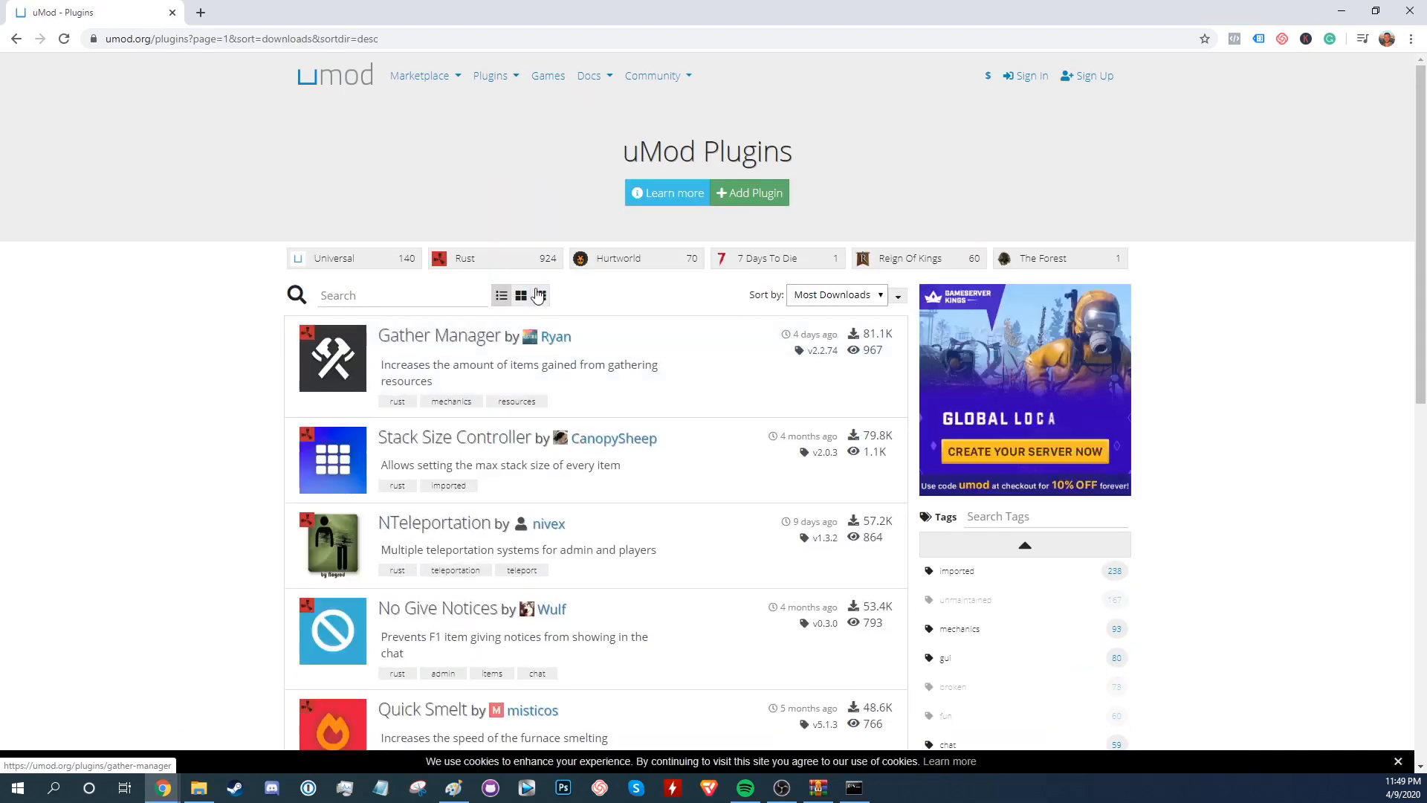
click(494, 257)
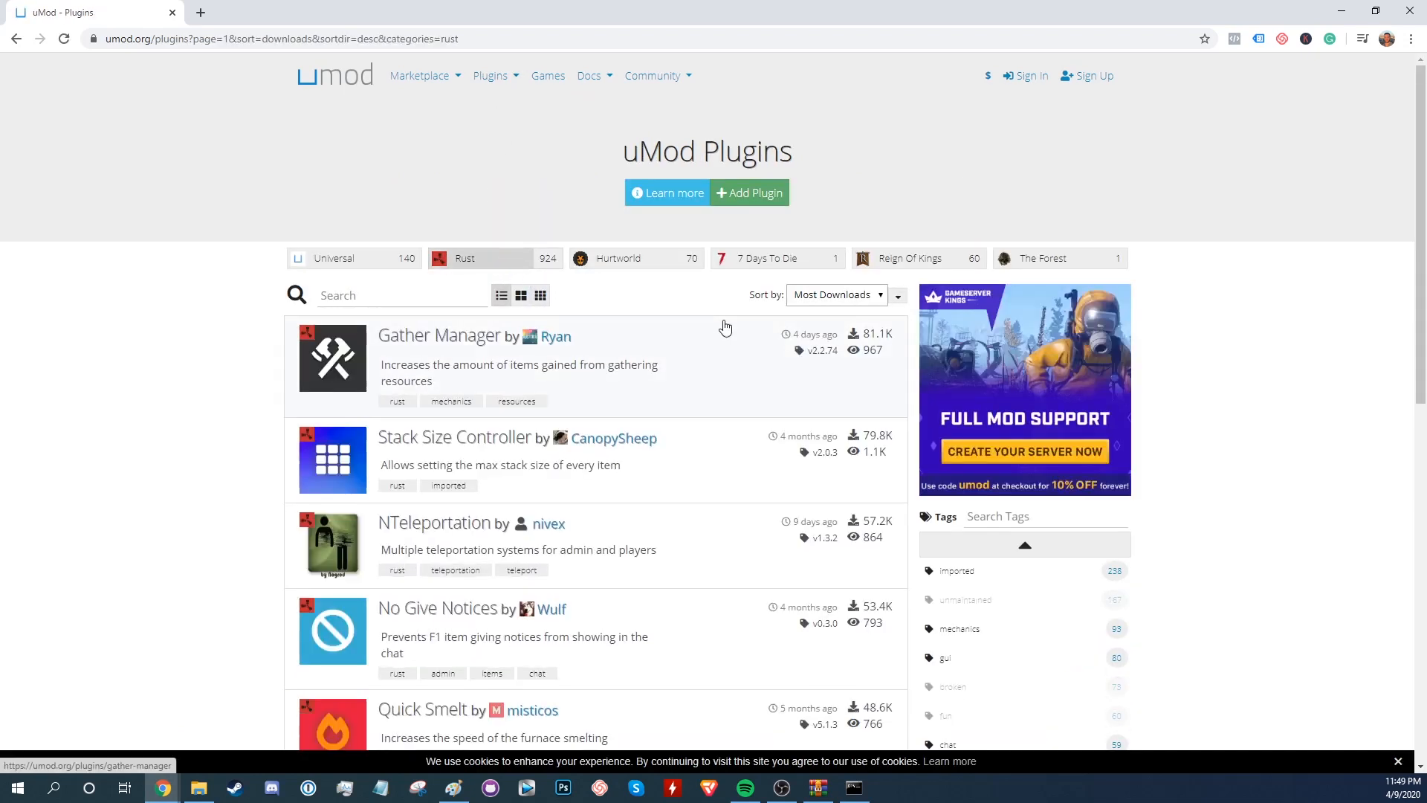
mouse_move(825, 314)
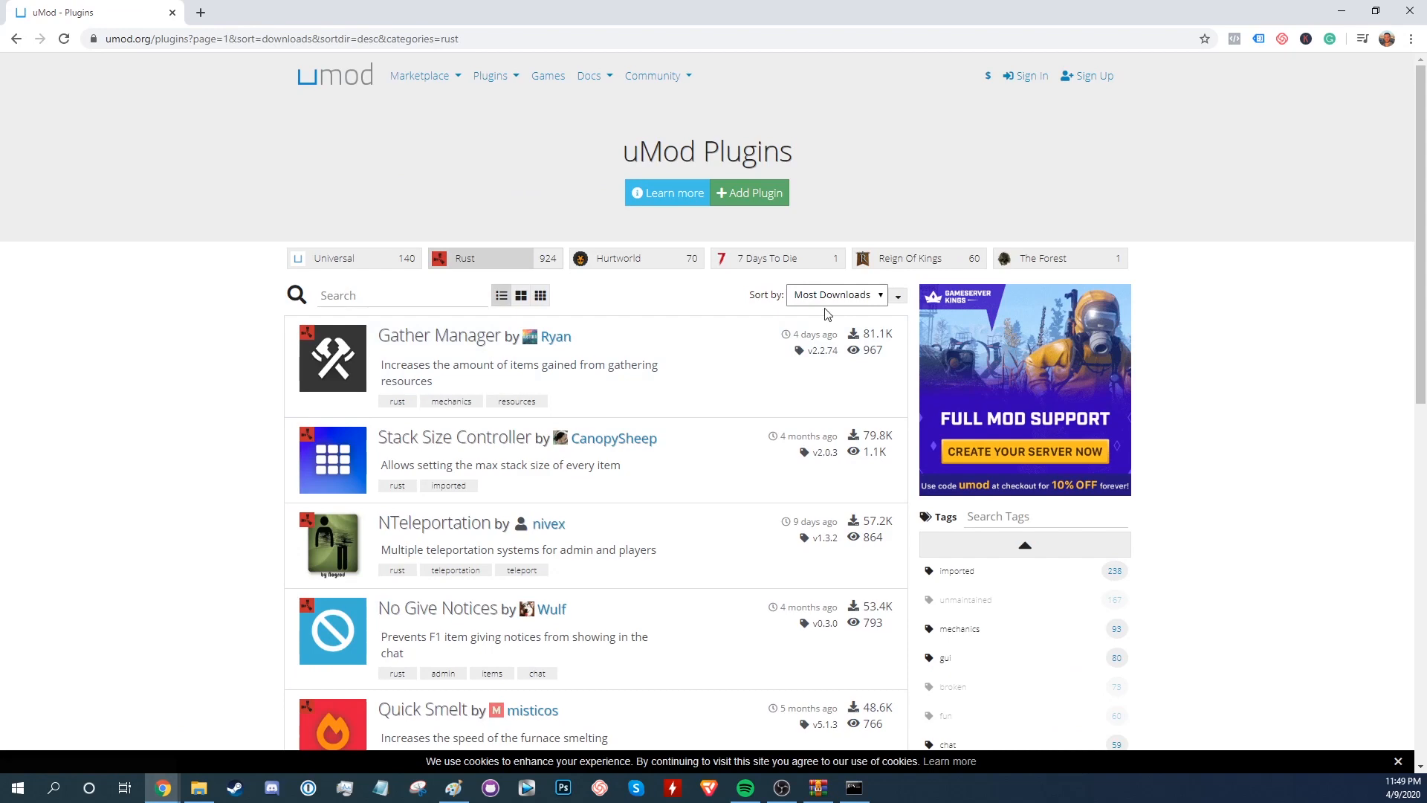
mouse_move(567, 355)
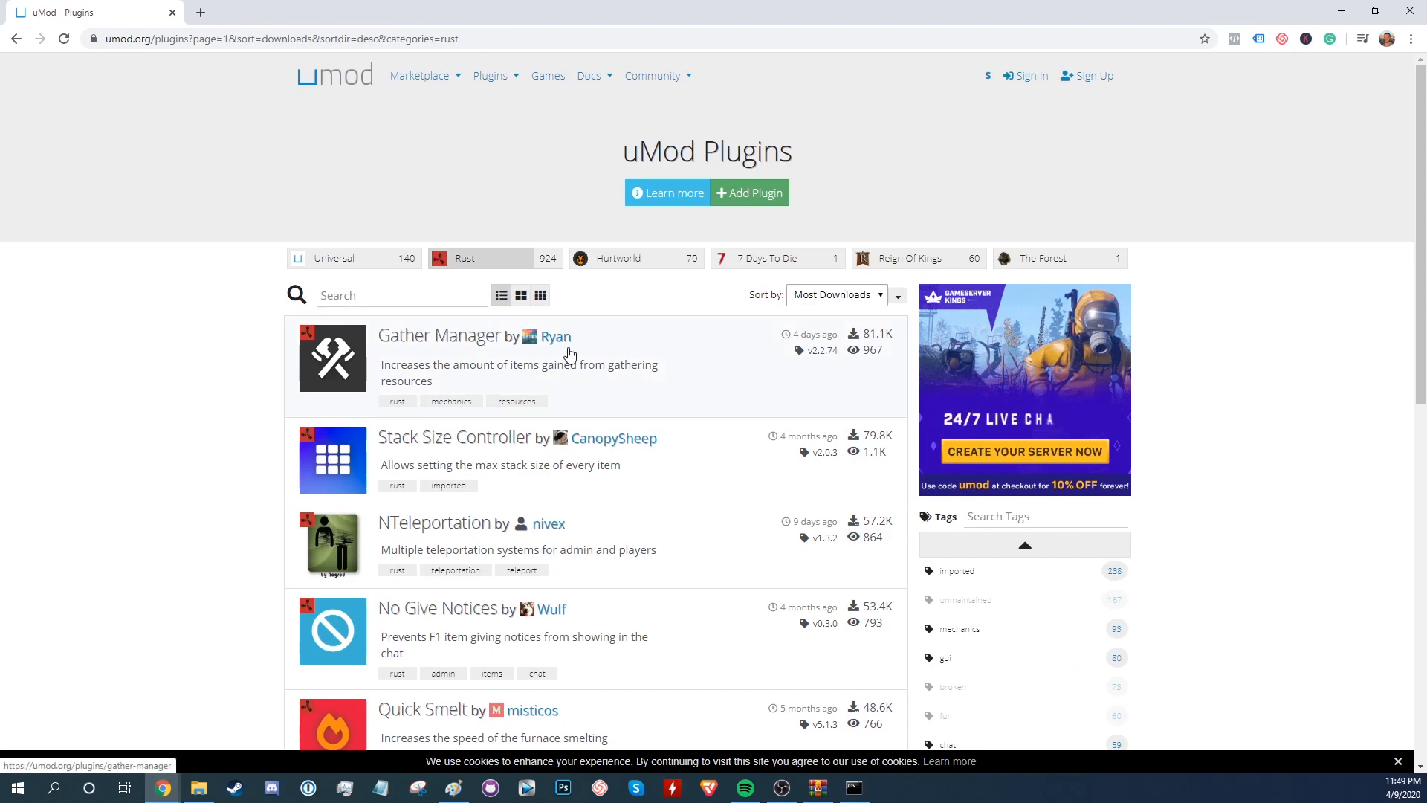
click(436, 335)
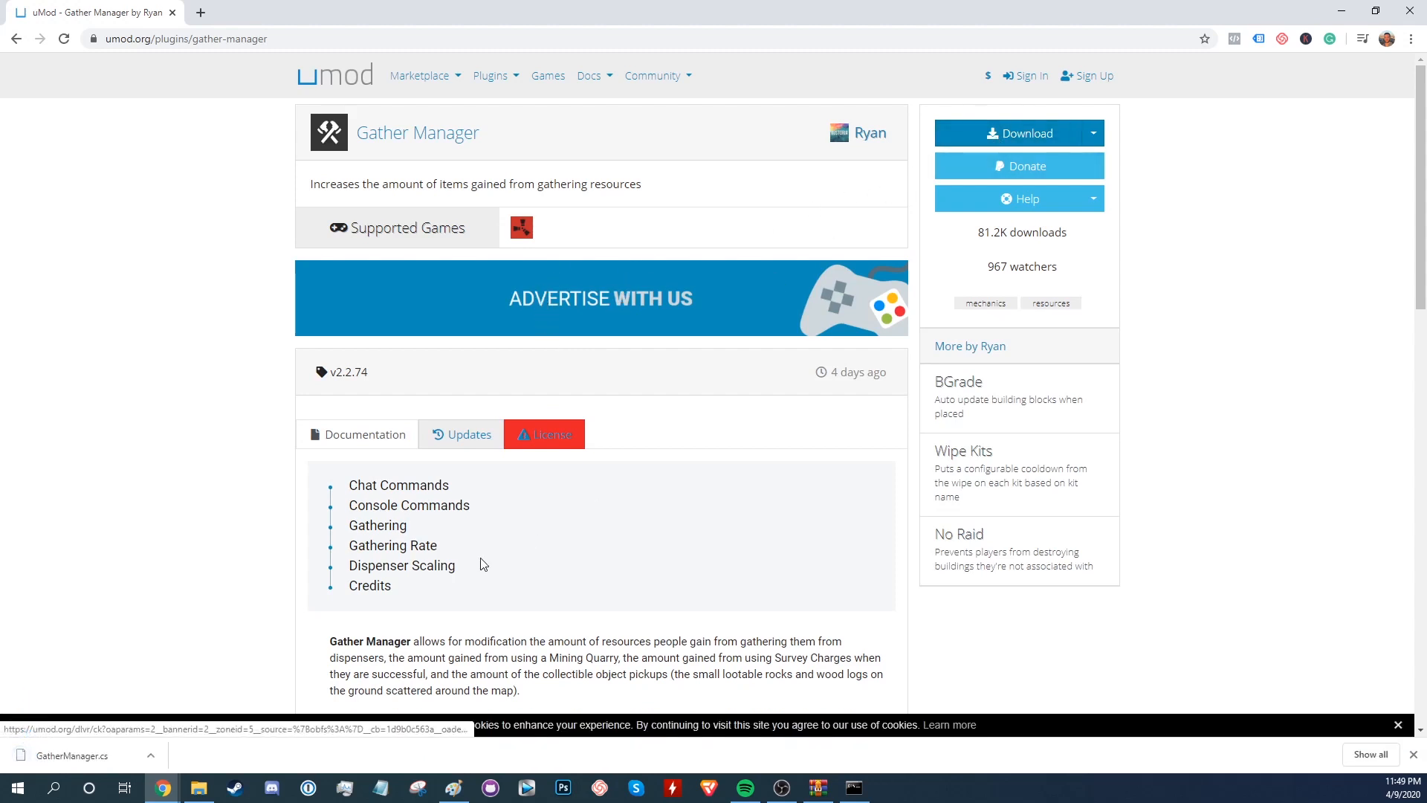
click(153, 755)
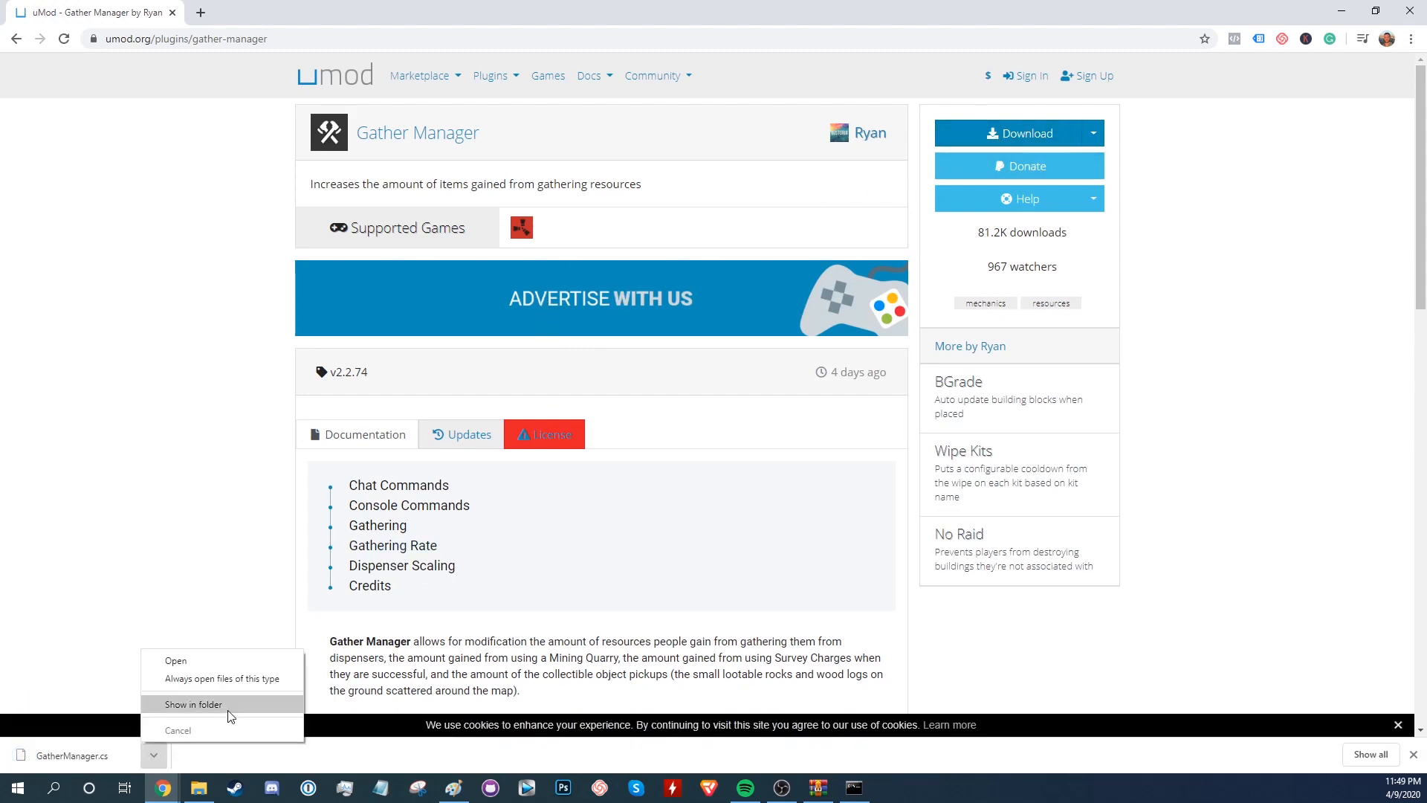
click(193, 703)
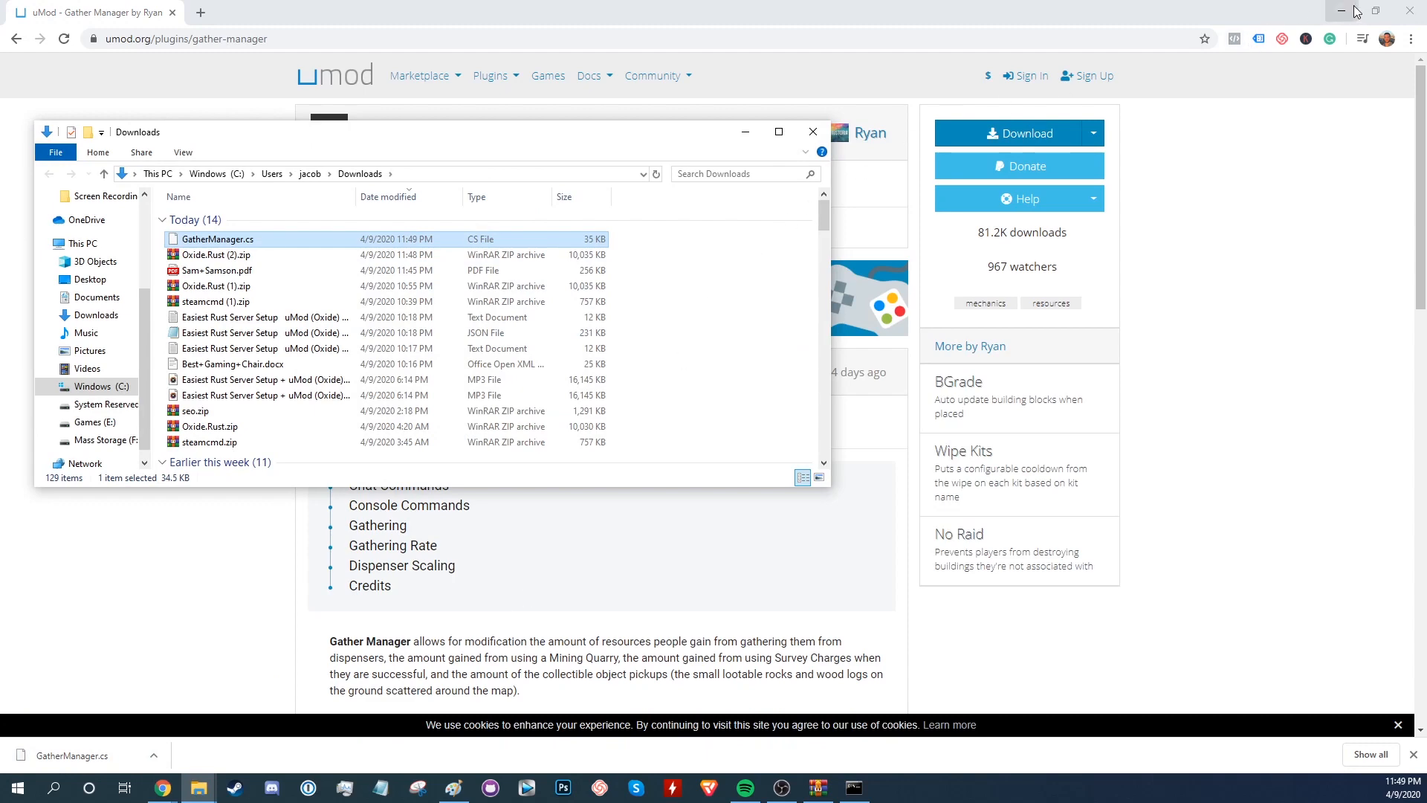
Move GatherManager.cs into rust_dedicated\oxide\plugins and go to the oxide\config folder.
click(1339, 10)
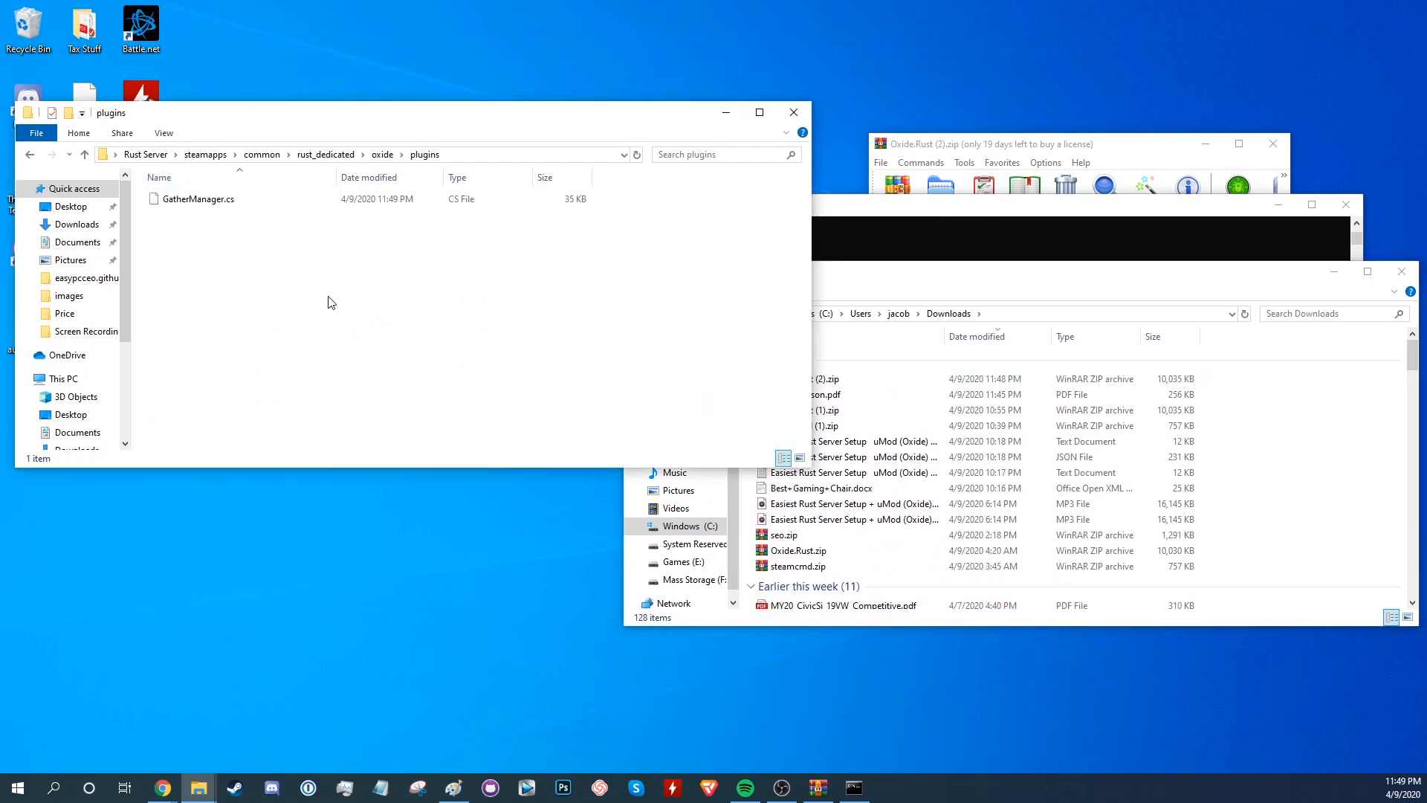
click(851, 788)
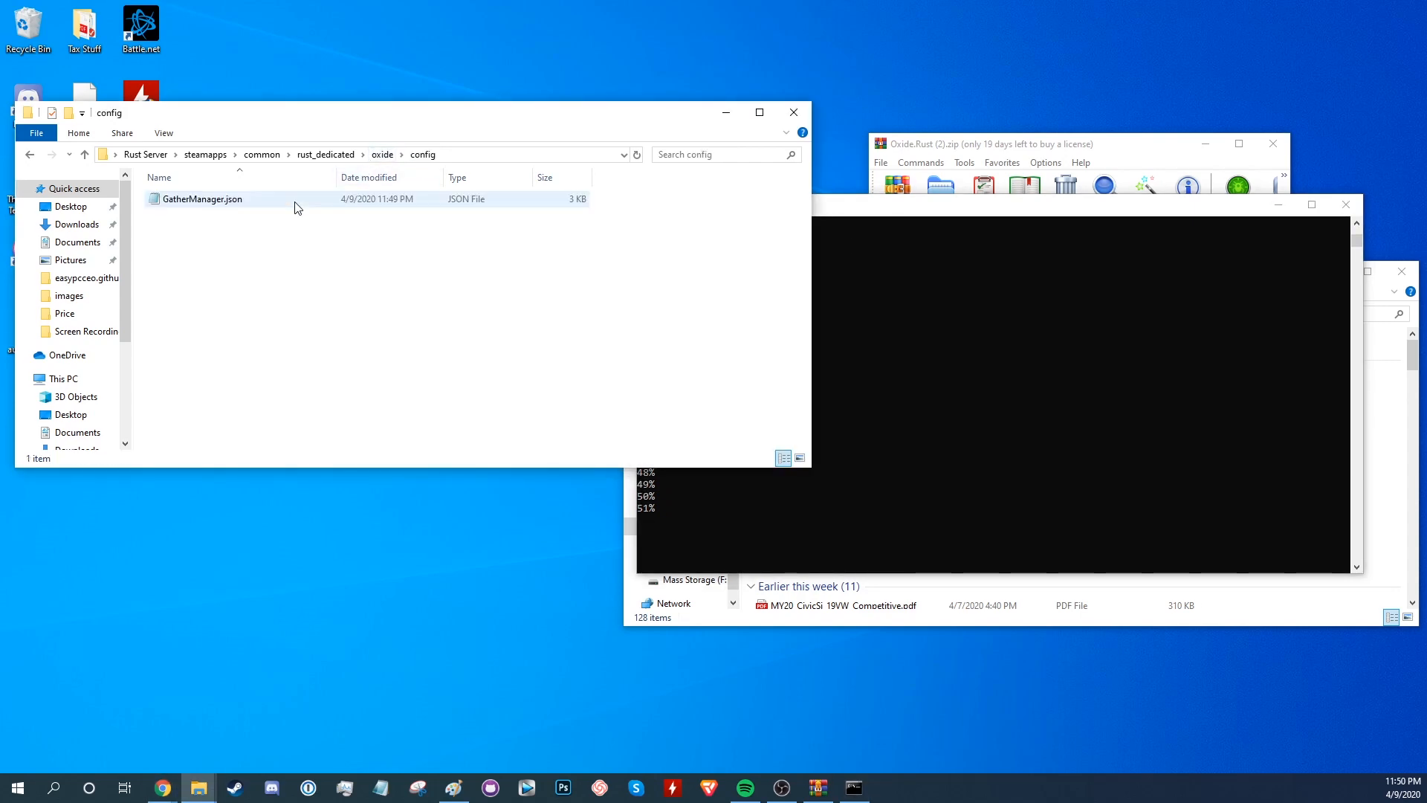
View GatherManager.json in Notepad, close it unchanged, and return to the plugin page.
double_click(197, 197)
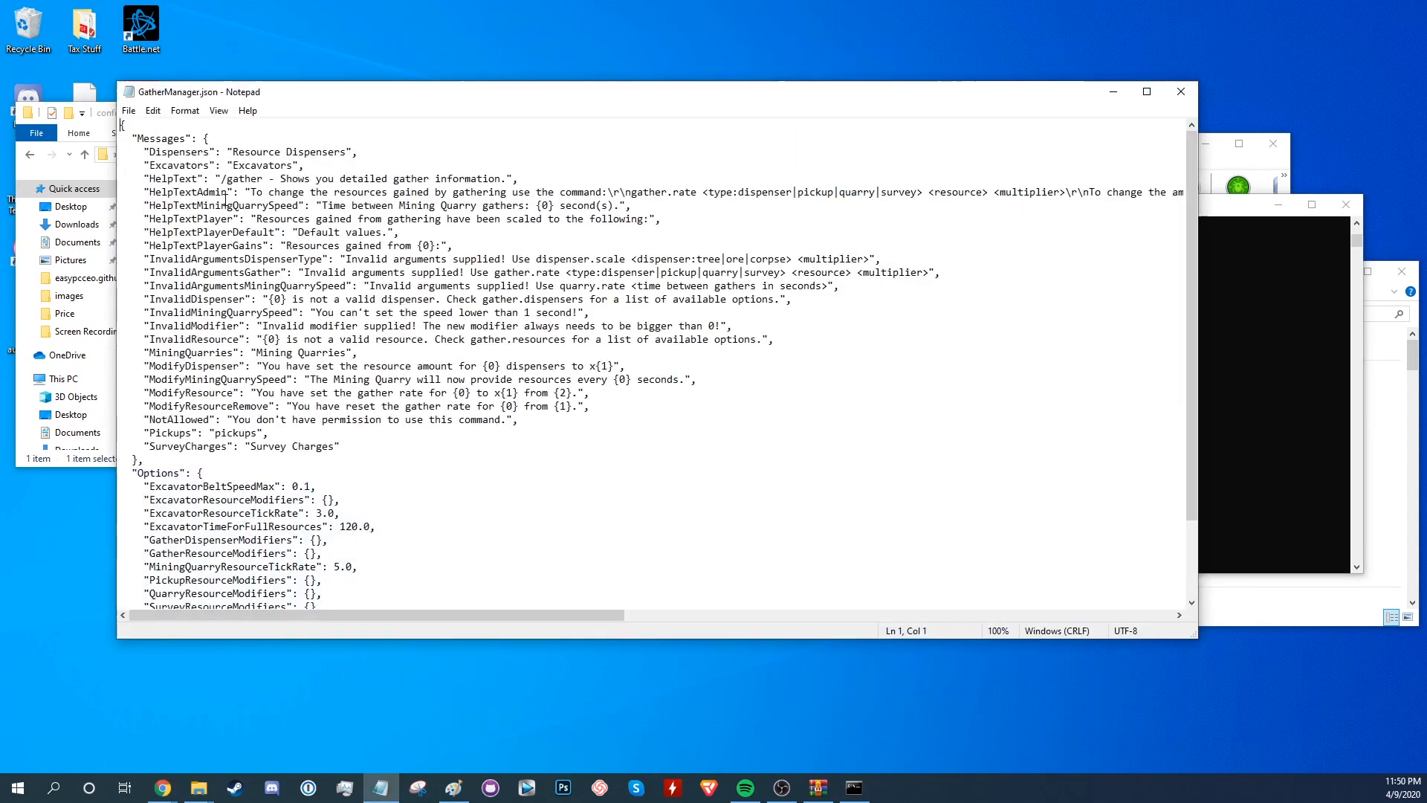
mouse_move(1180, 93)
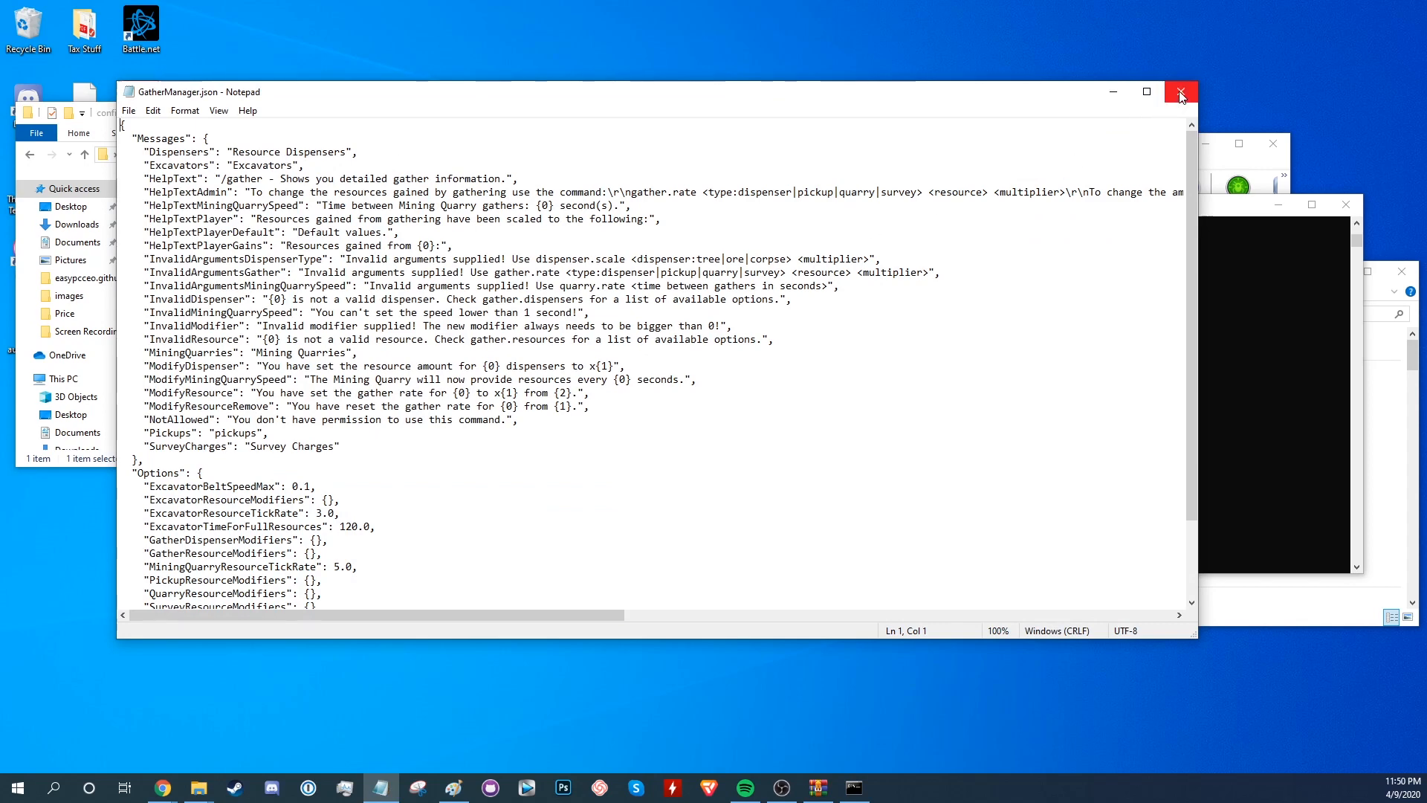
click(1180, 95)
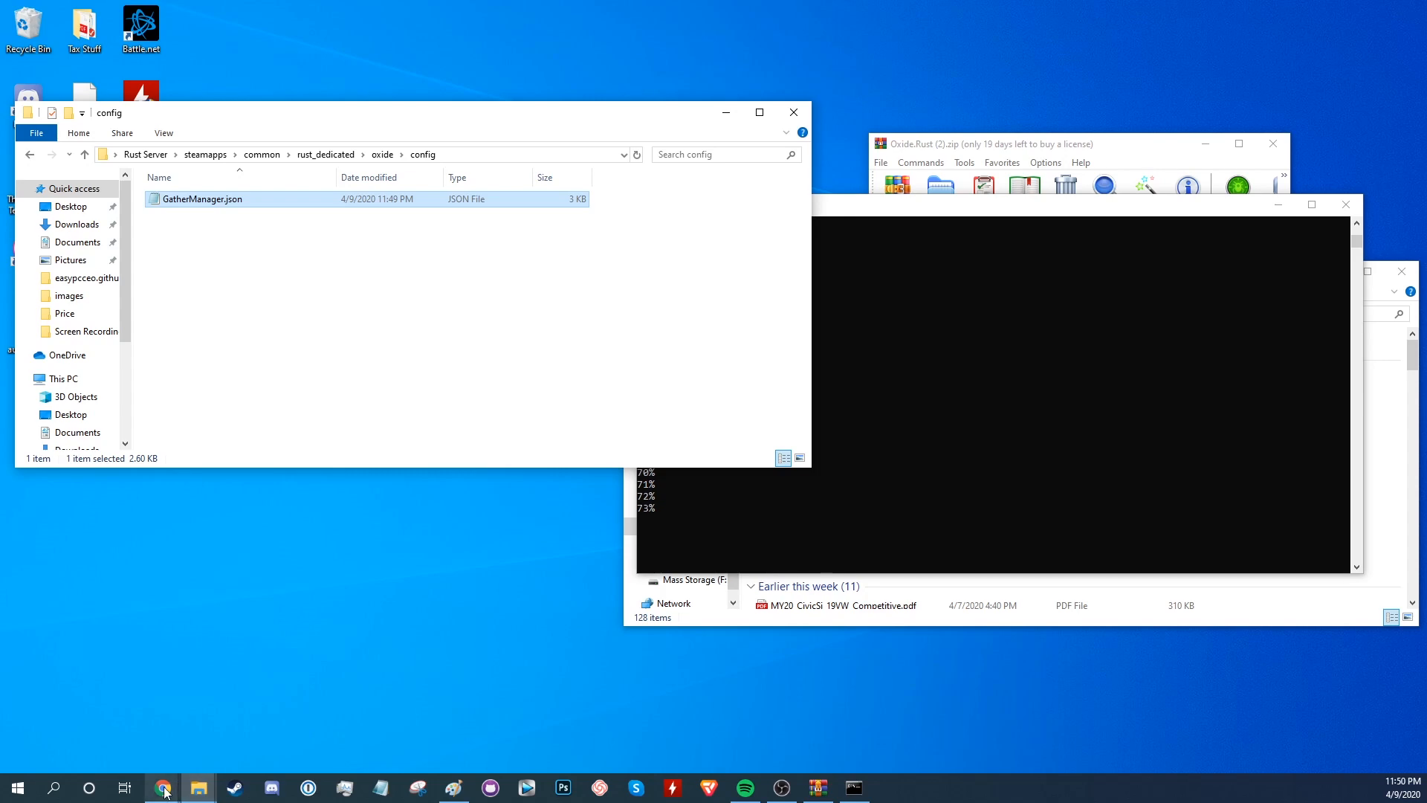
click(160, 788)
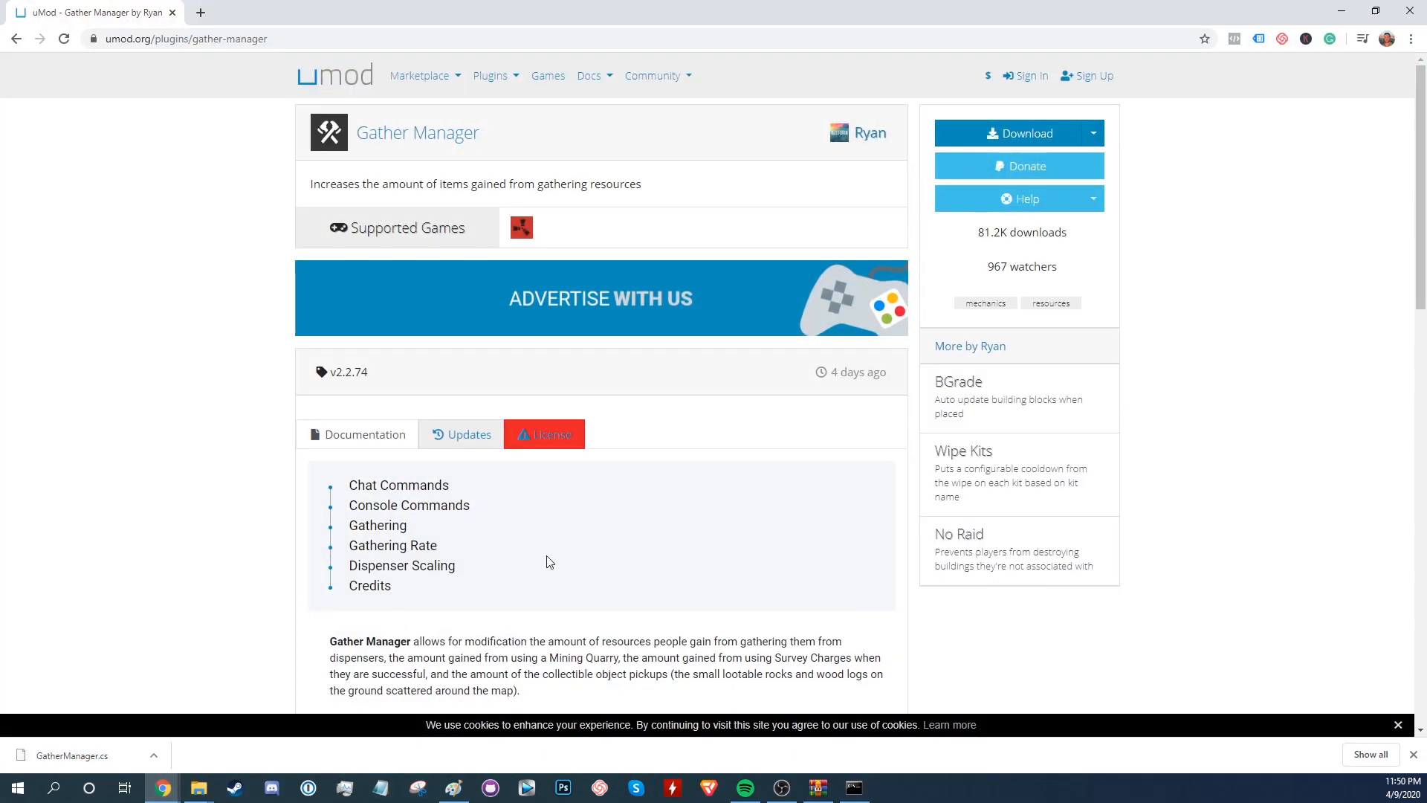
Run 'gather.rate dispenser Wood 10' in the server console, then bring up Steam.
scroll(down, 3)
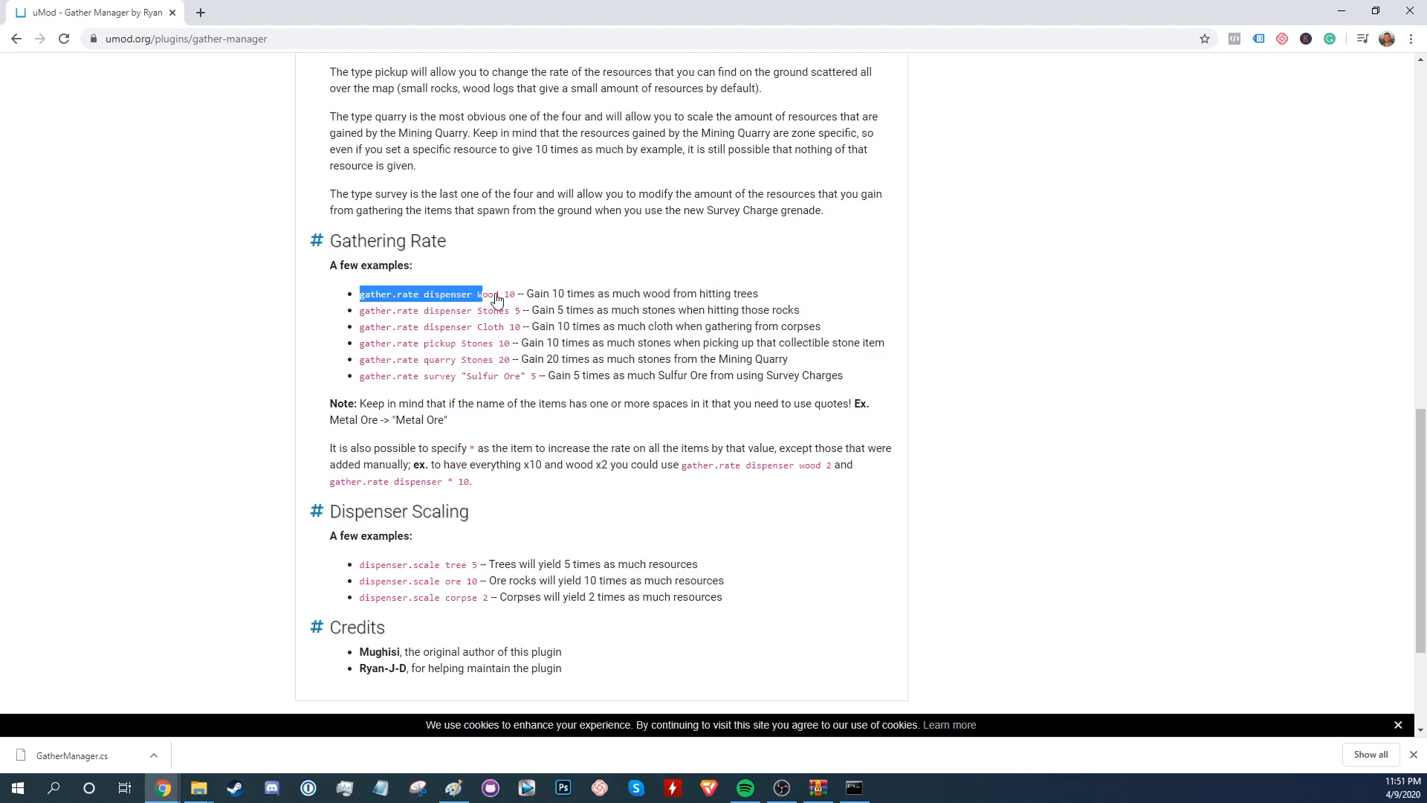
click(852, 788)
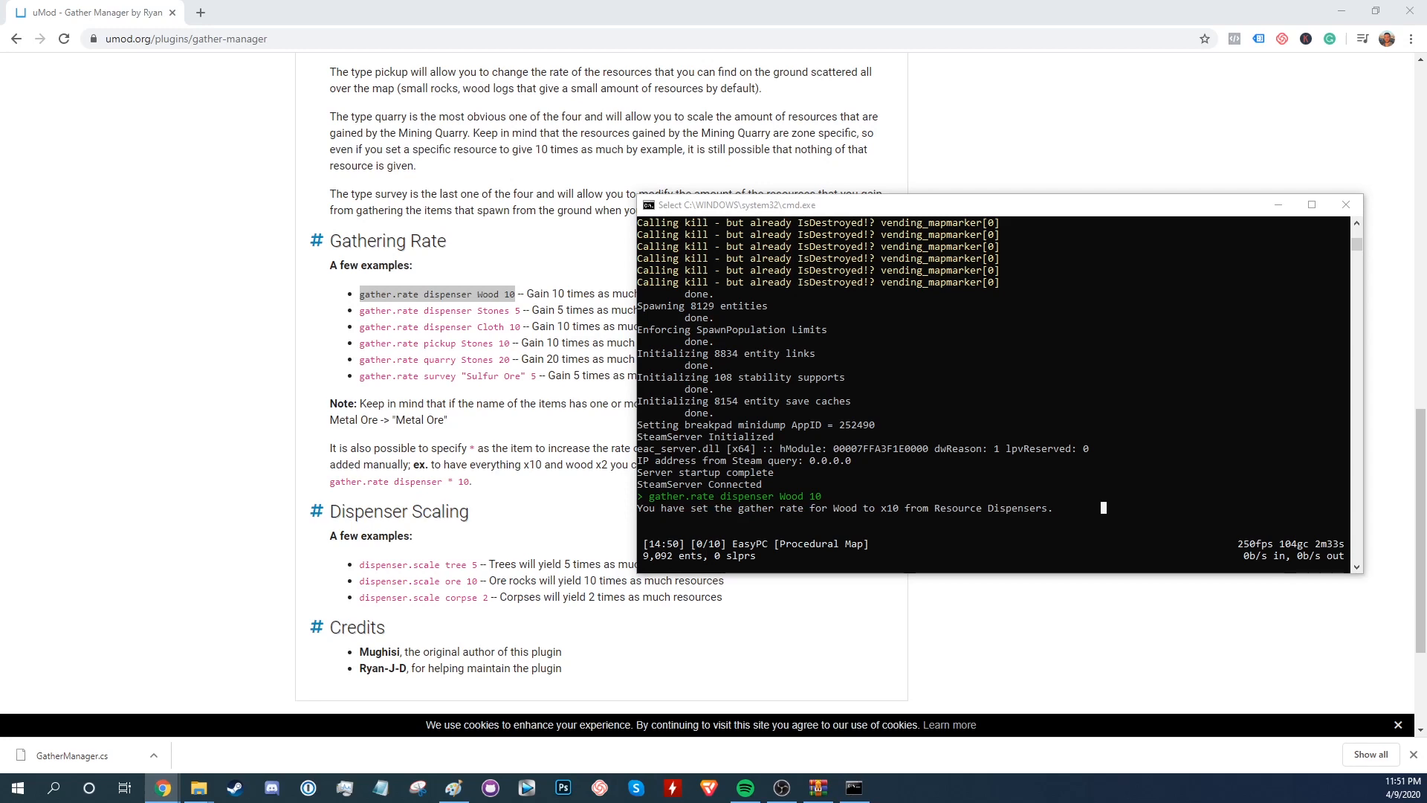
mouse_move(354, 783)
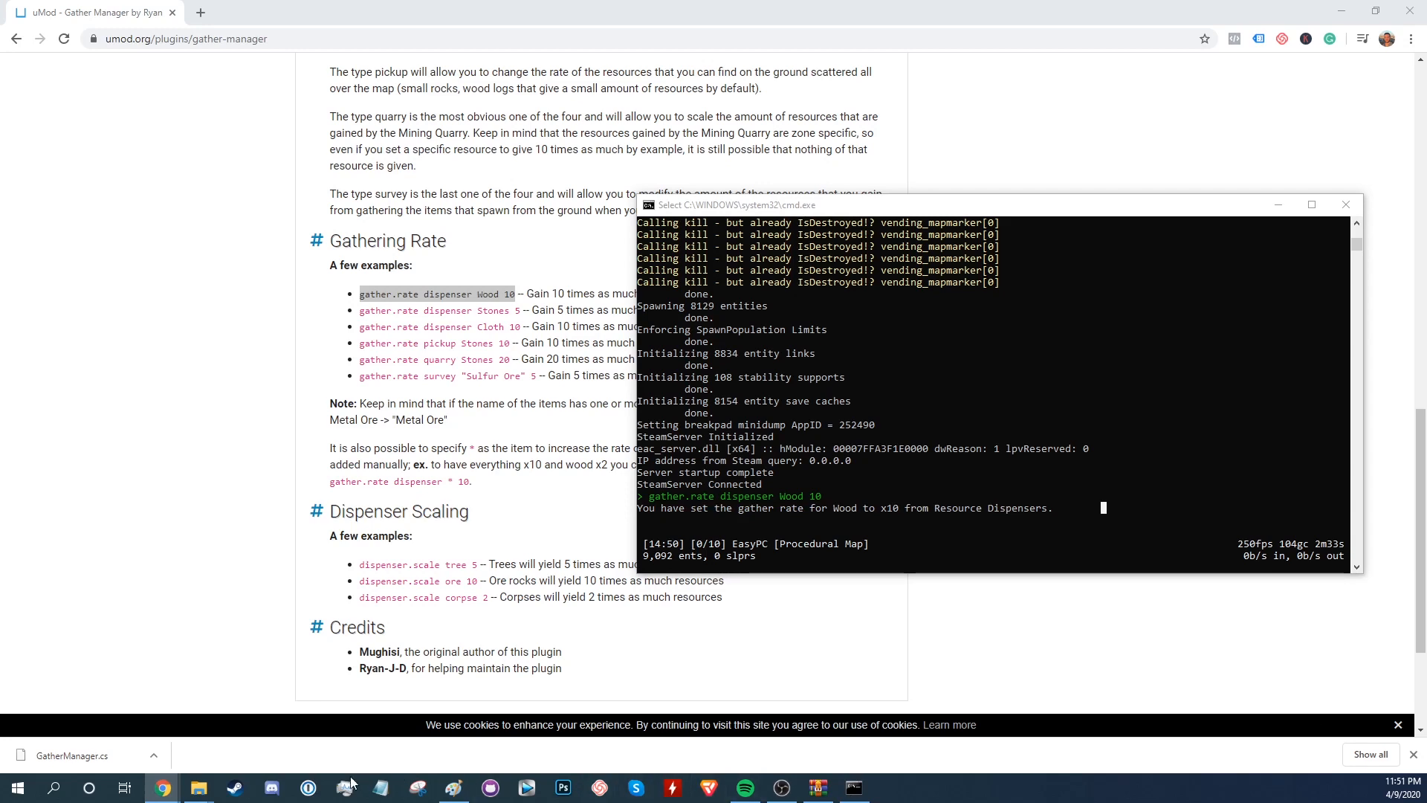
click(233, 788)
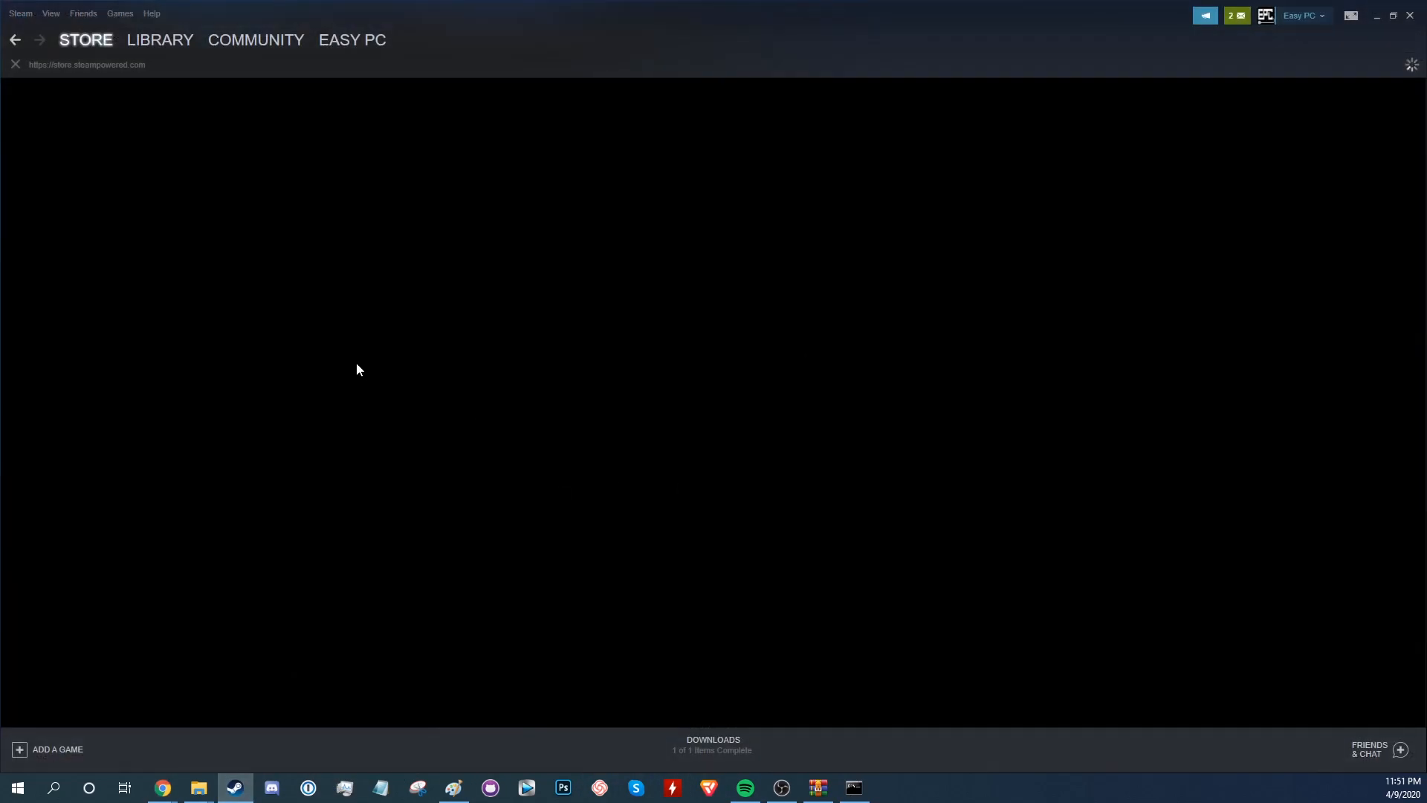
Find the account's SteamID64 and add EasyPC as server owner with the ownerid command.
click(351, 39)
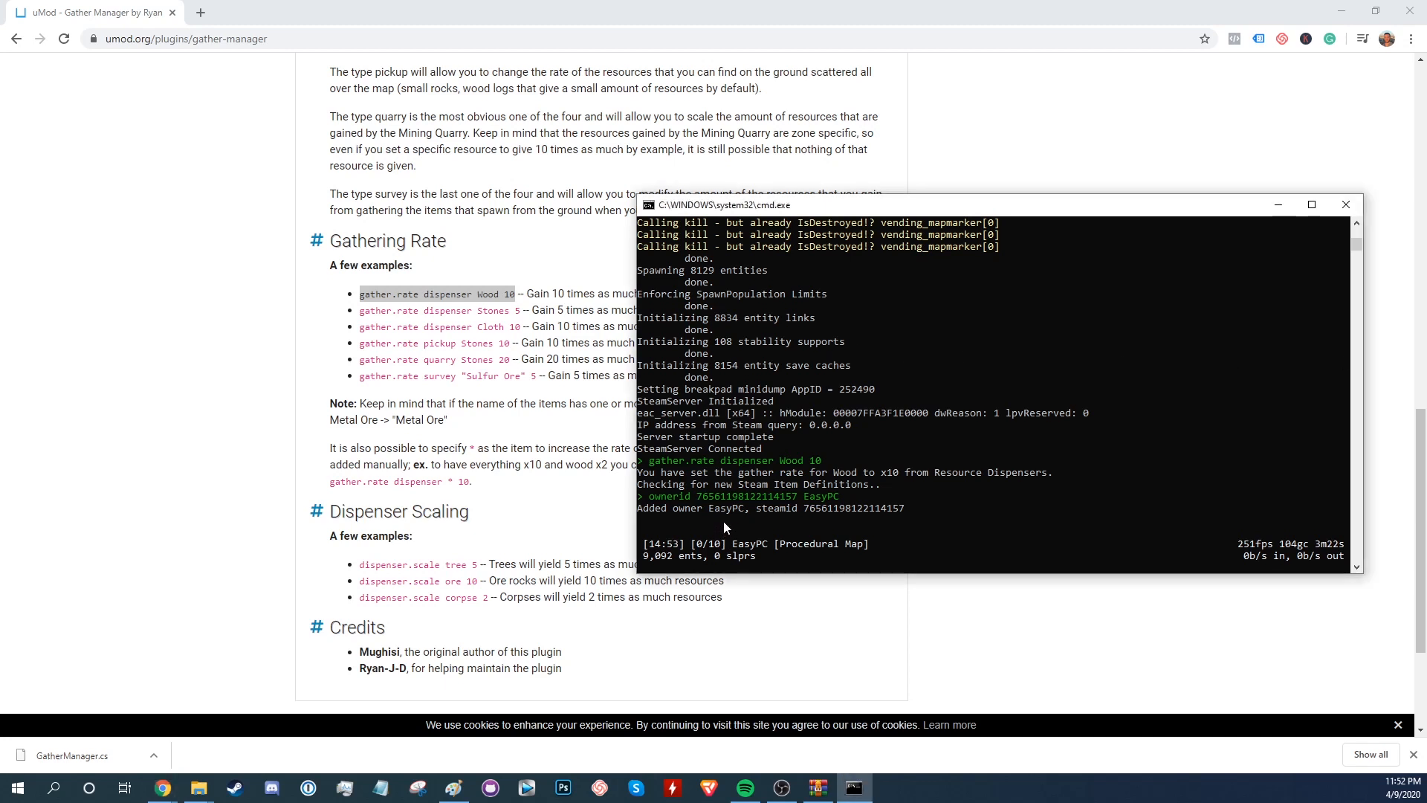
Run server.writecfg in the console so it reports Config Saved.
text(server.writecfg)
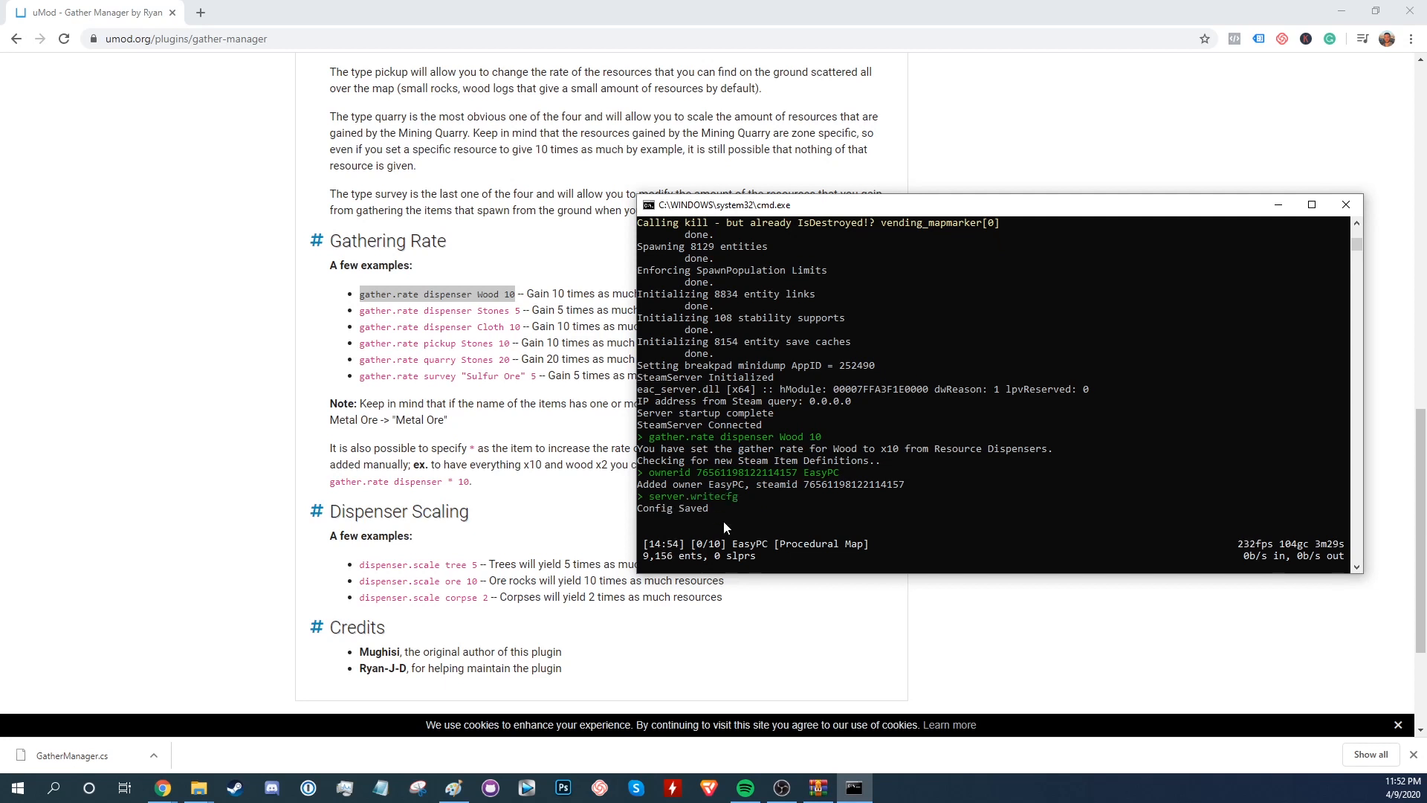
mouse_move(901, 537)
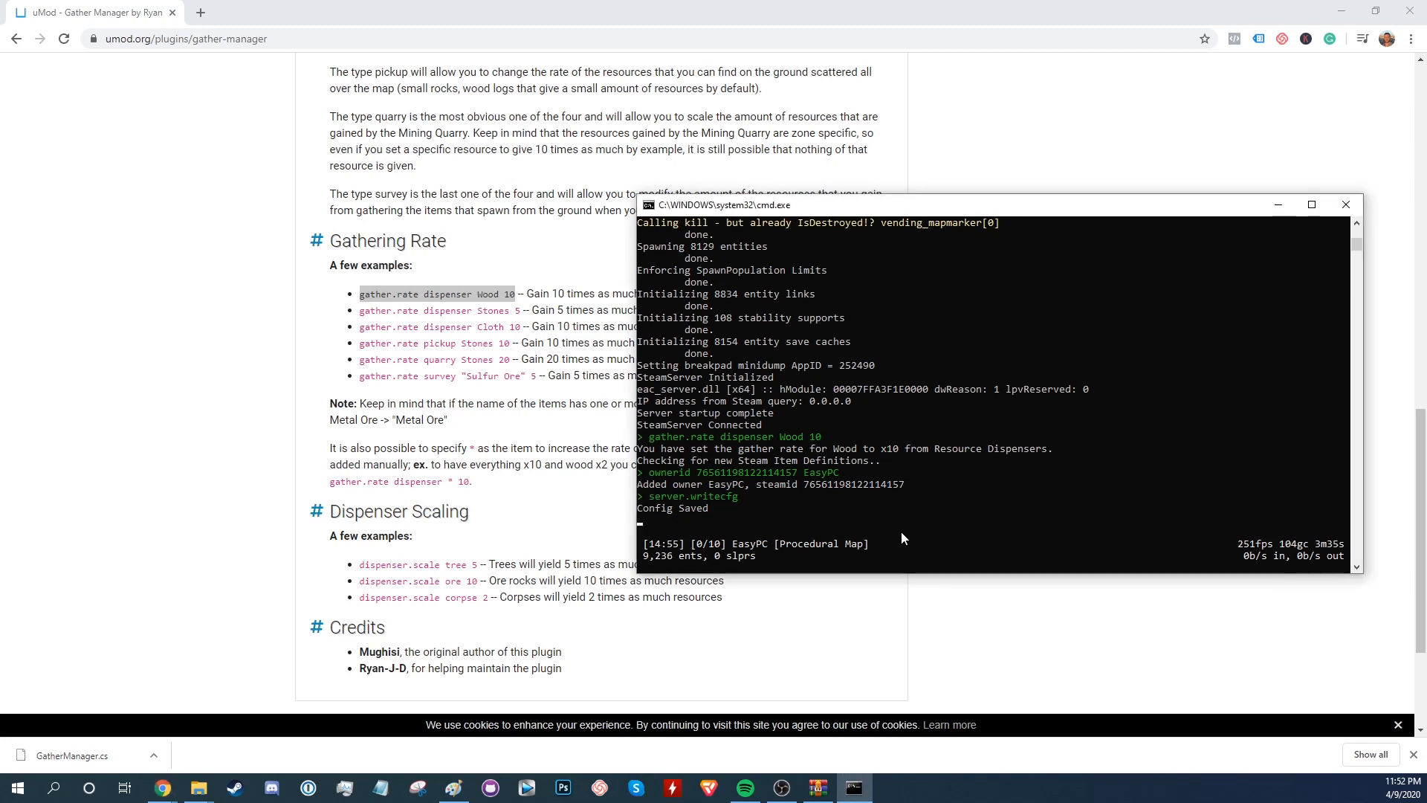